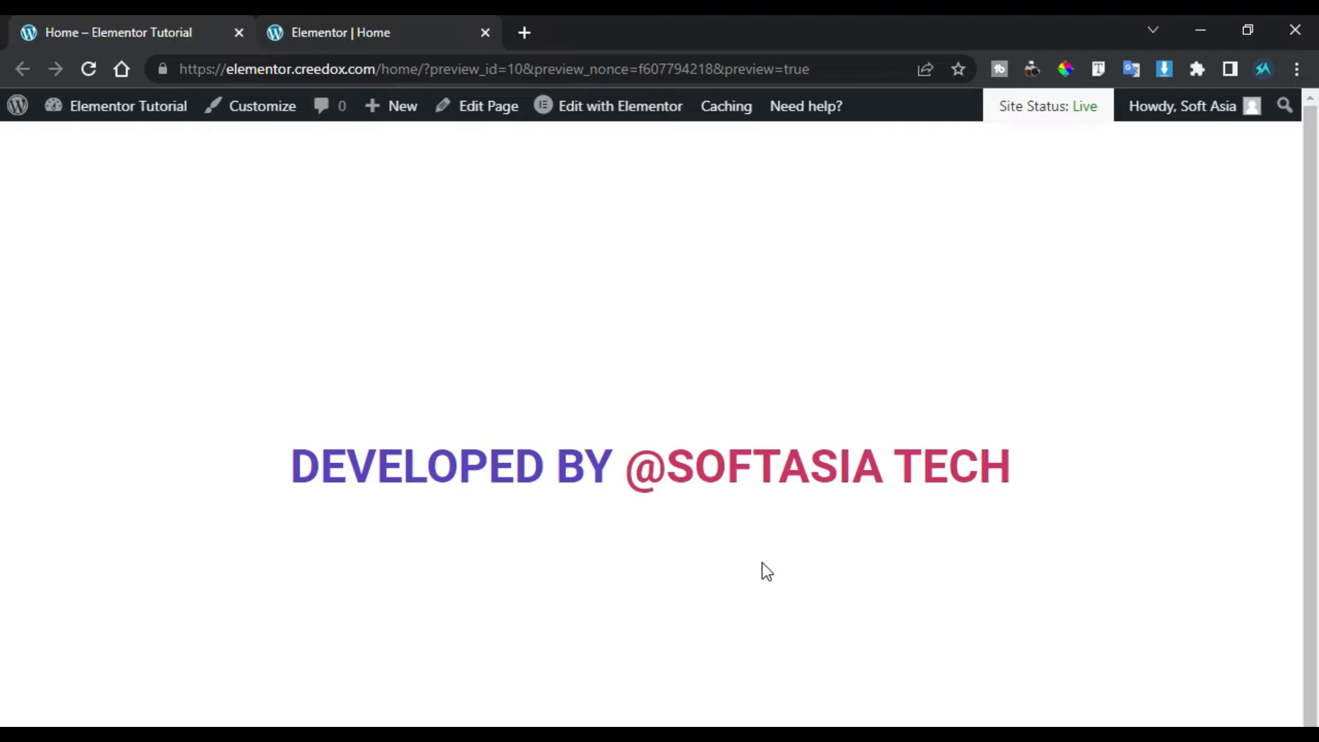
scroll("down", 3)
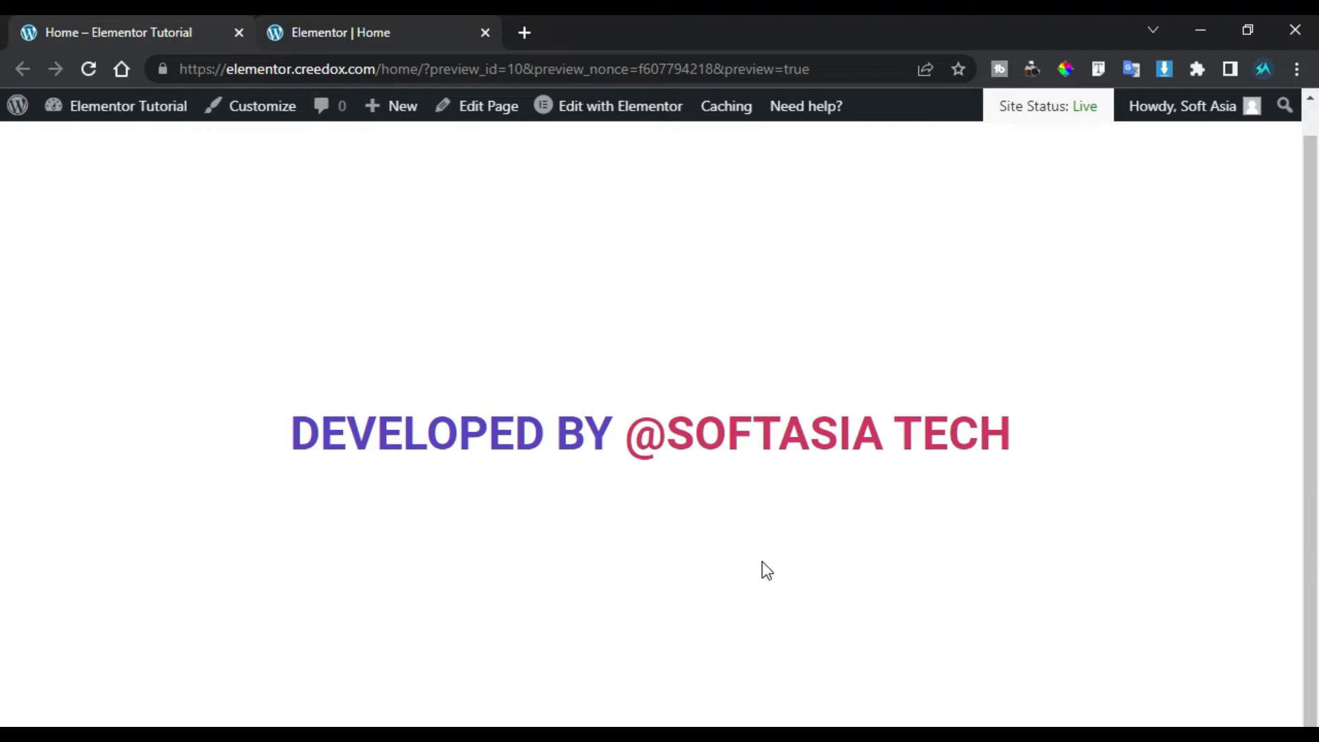
mouse_move(764, 567)
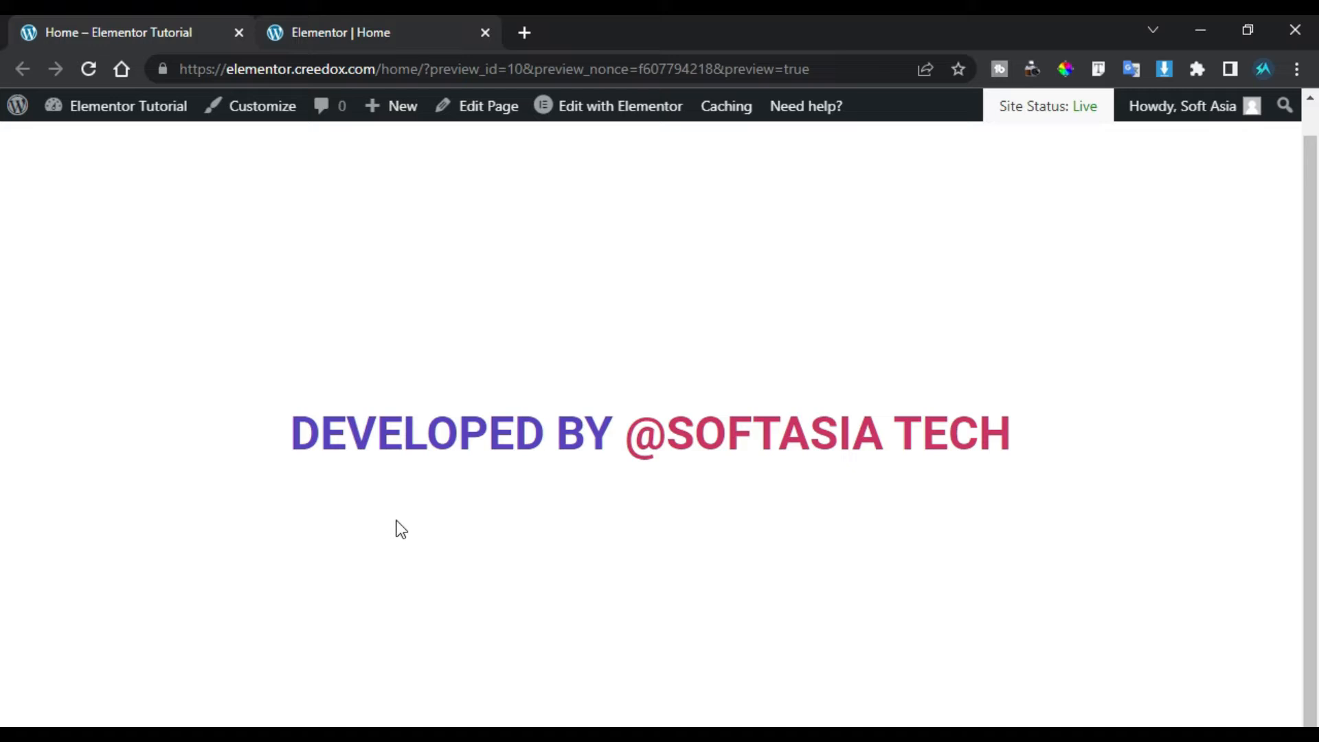
mouse_move(342, 486)
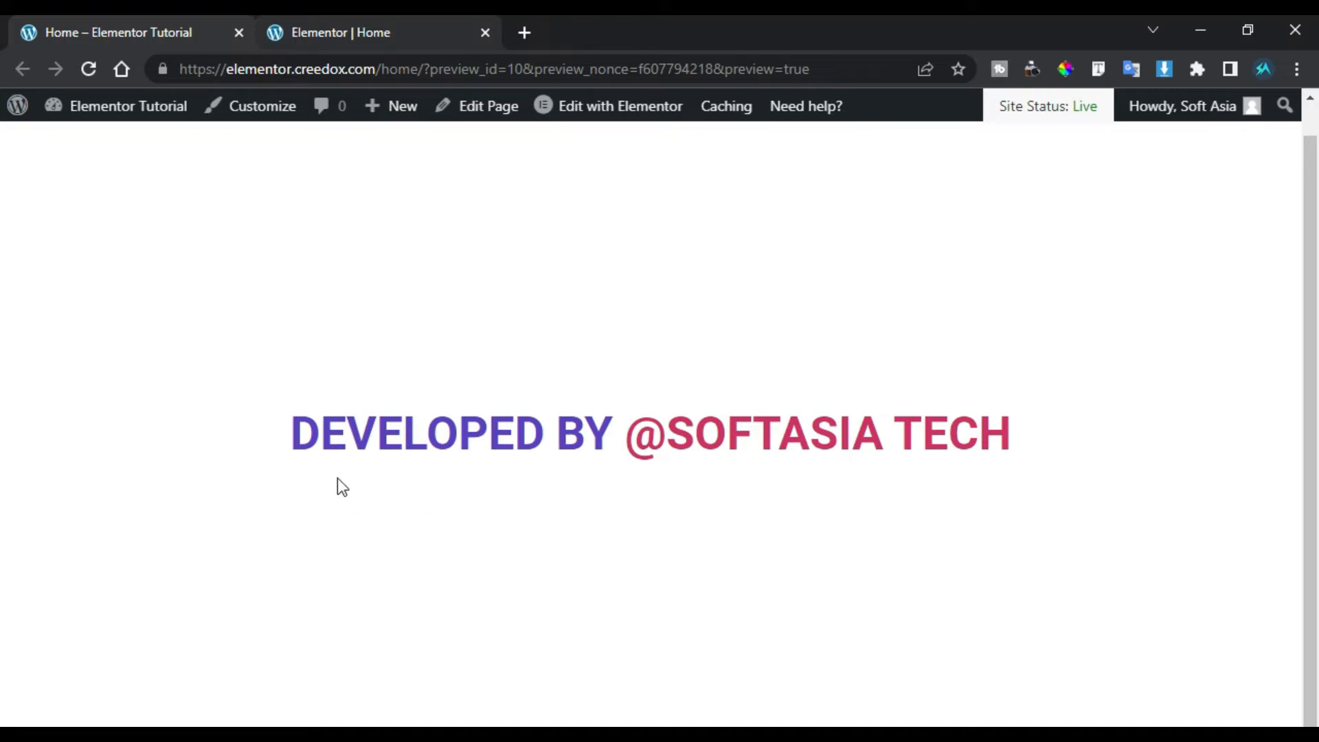
mouse_move(597, 448)
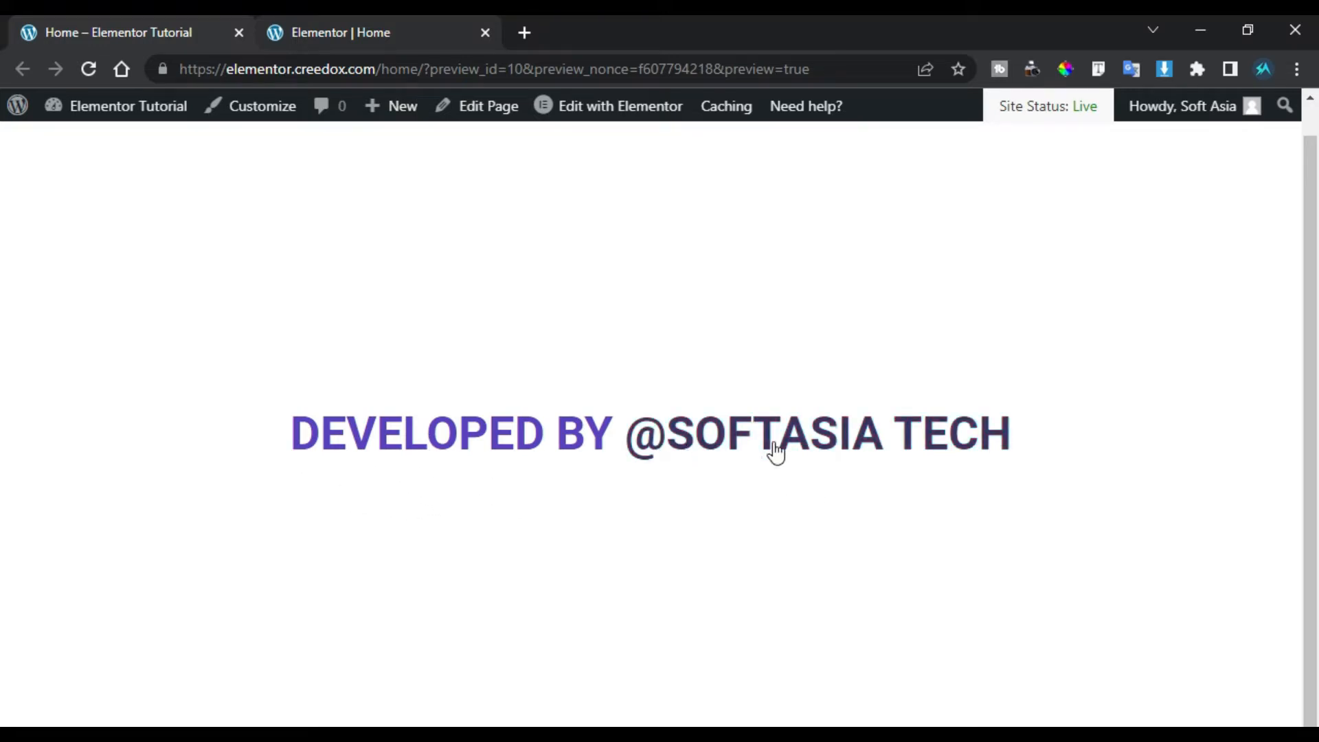
mouse_move(691, 415)
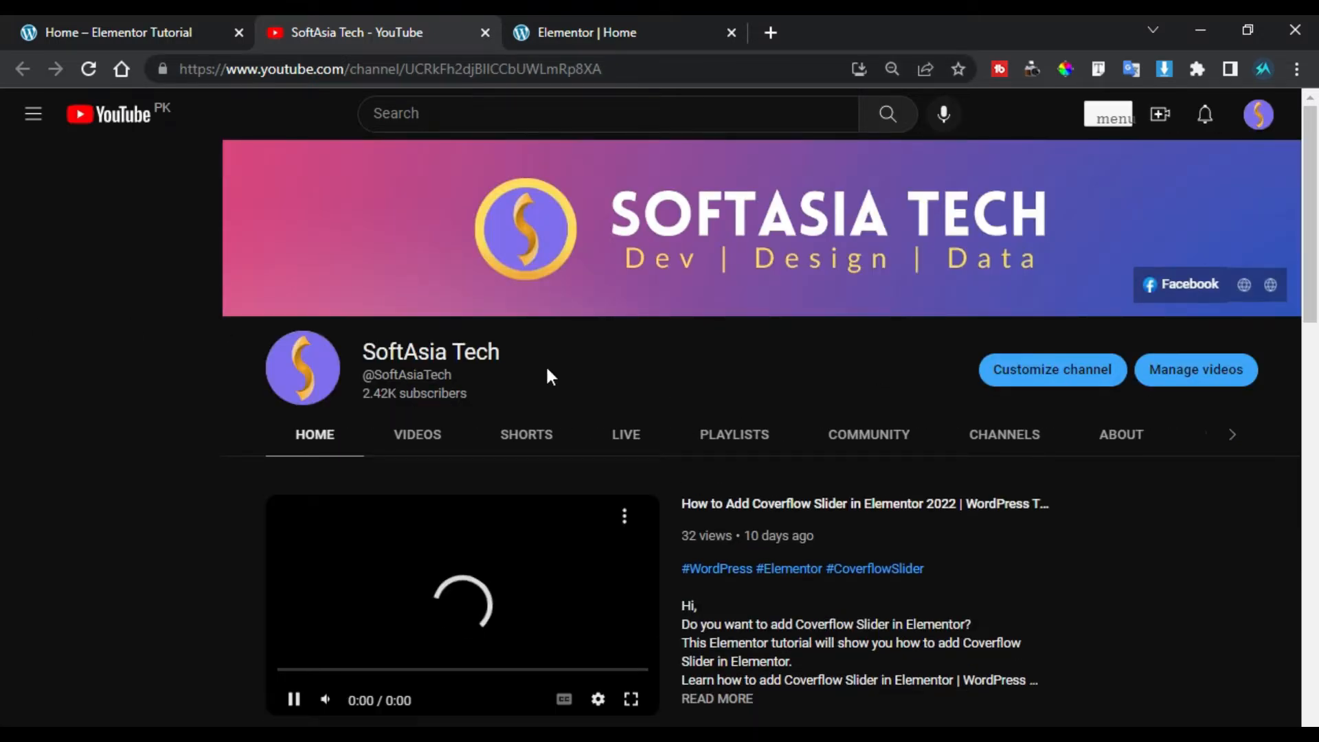
left_click(118, 32)
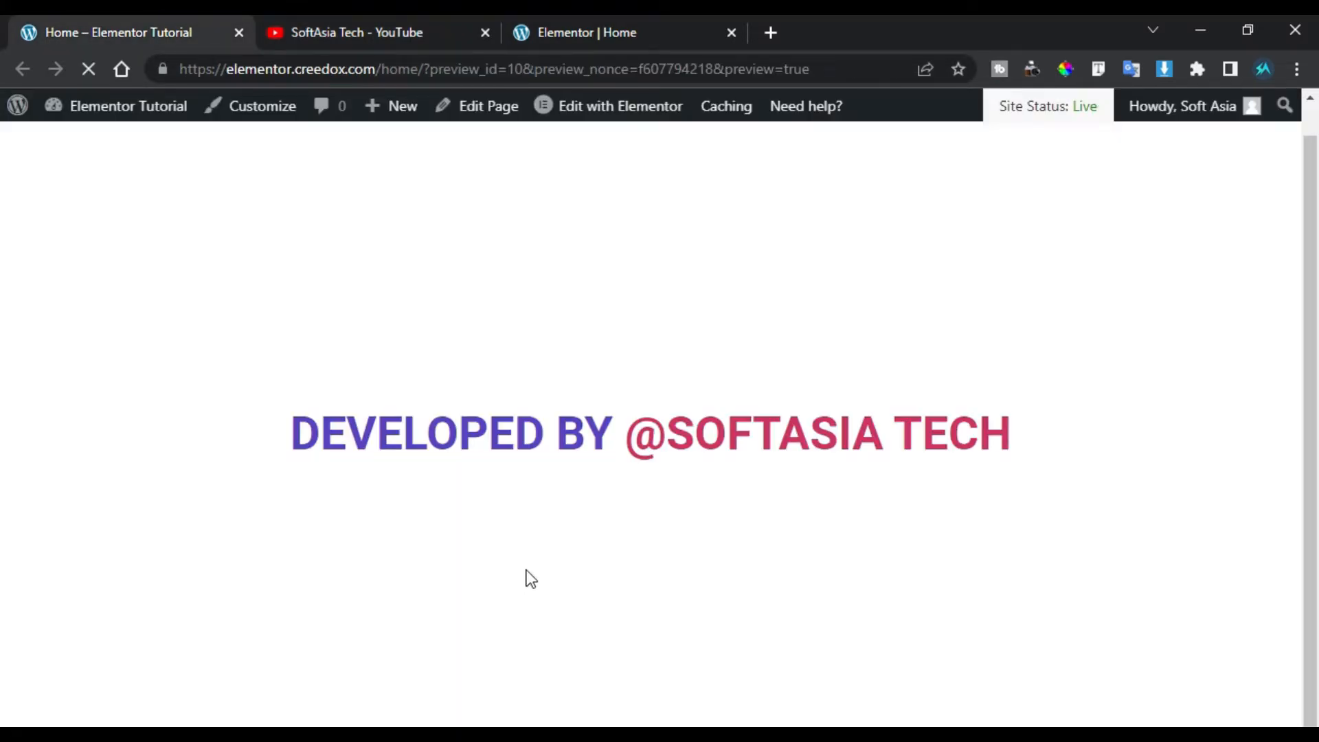
mouse_move(522, 563)
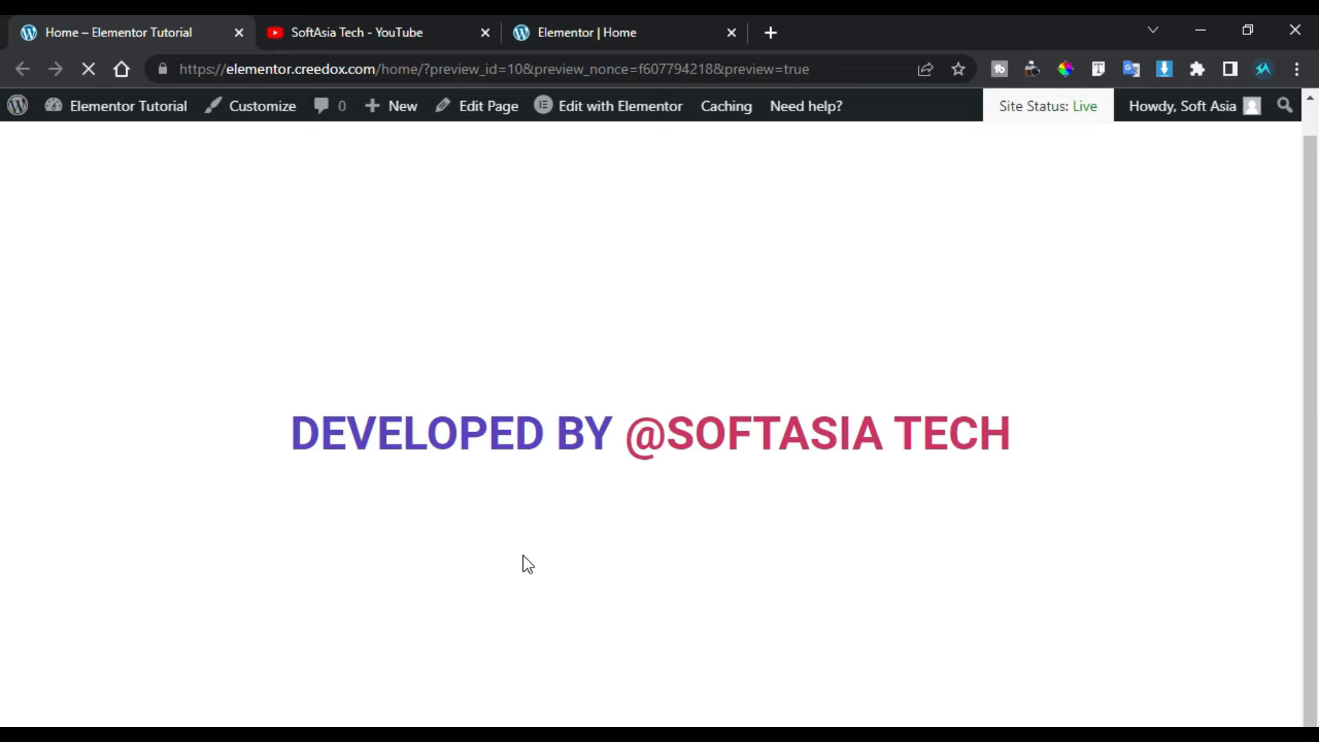
mouse_move(527, 555)
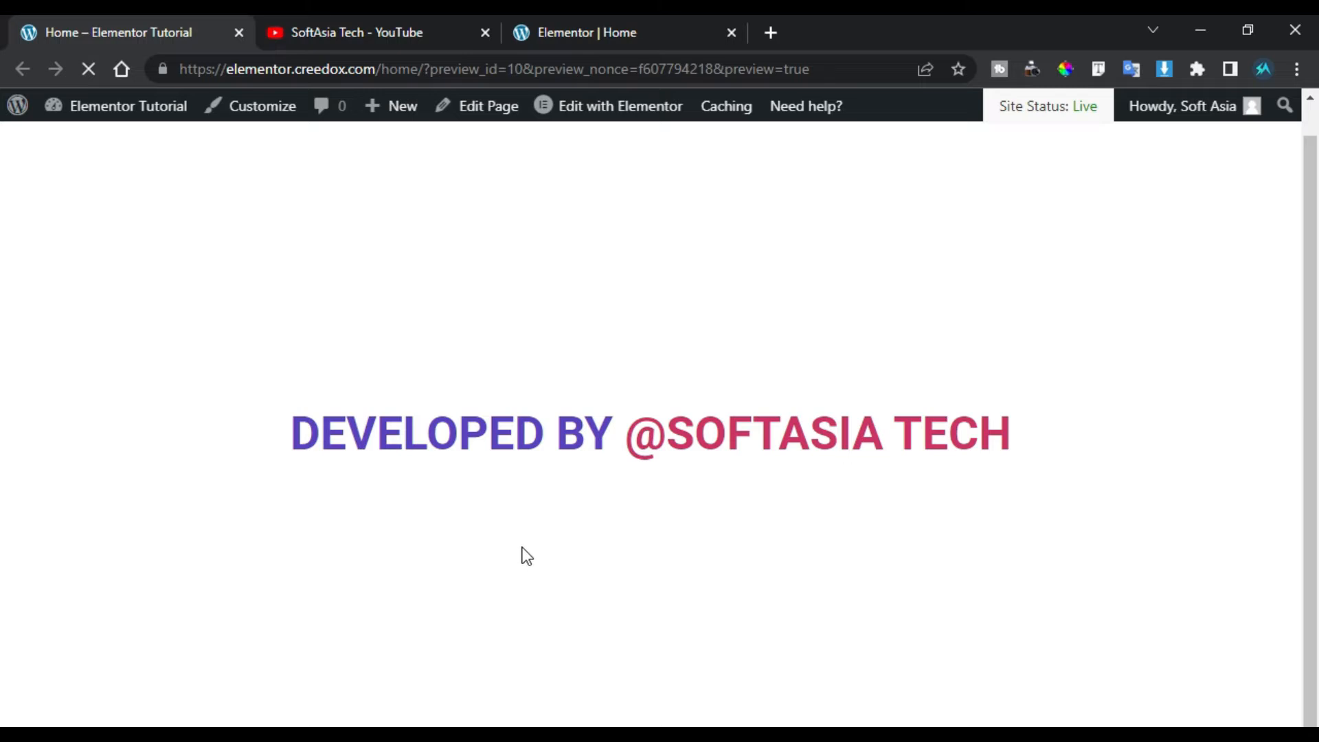
Step: Add a one-column section to the page with its height set to Fit To Screen
left_click(619, 106)
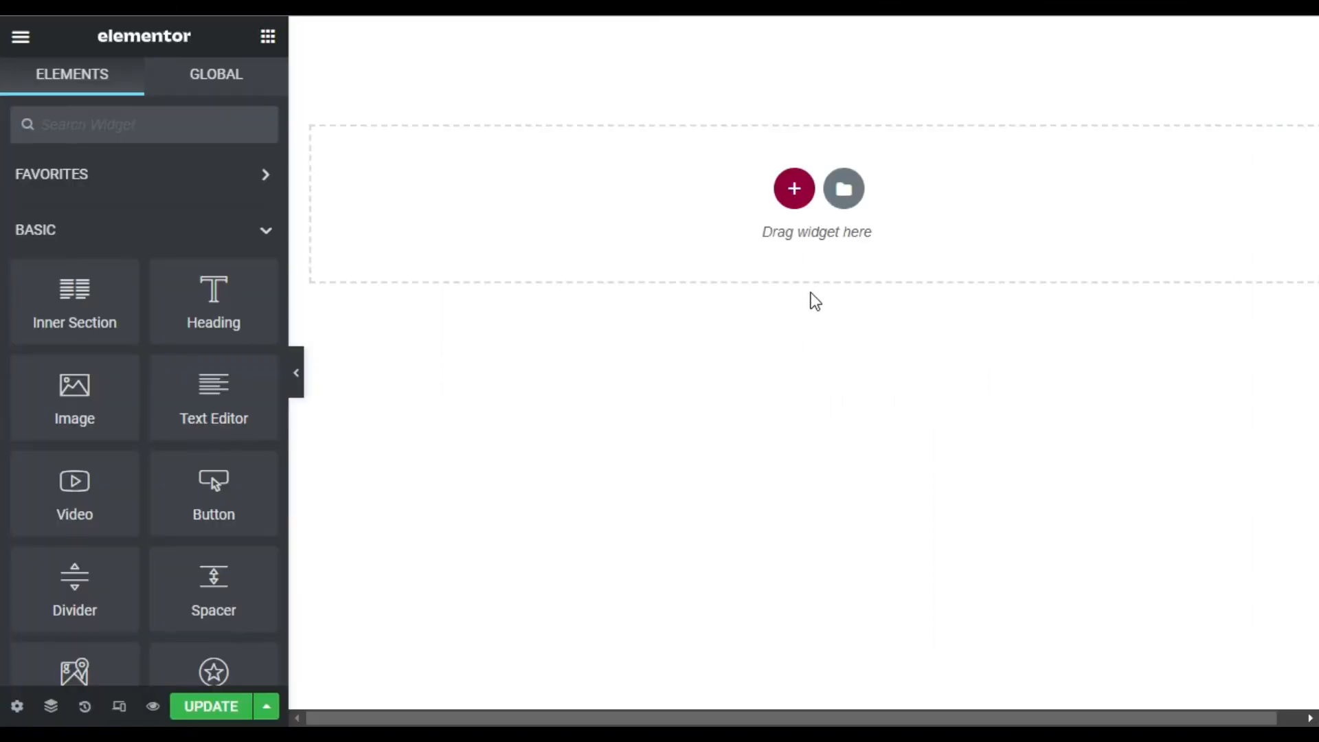
mouse_move(819, 308)
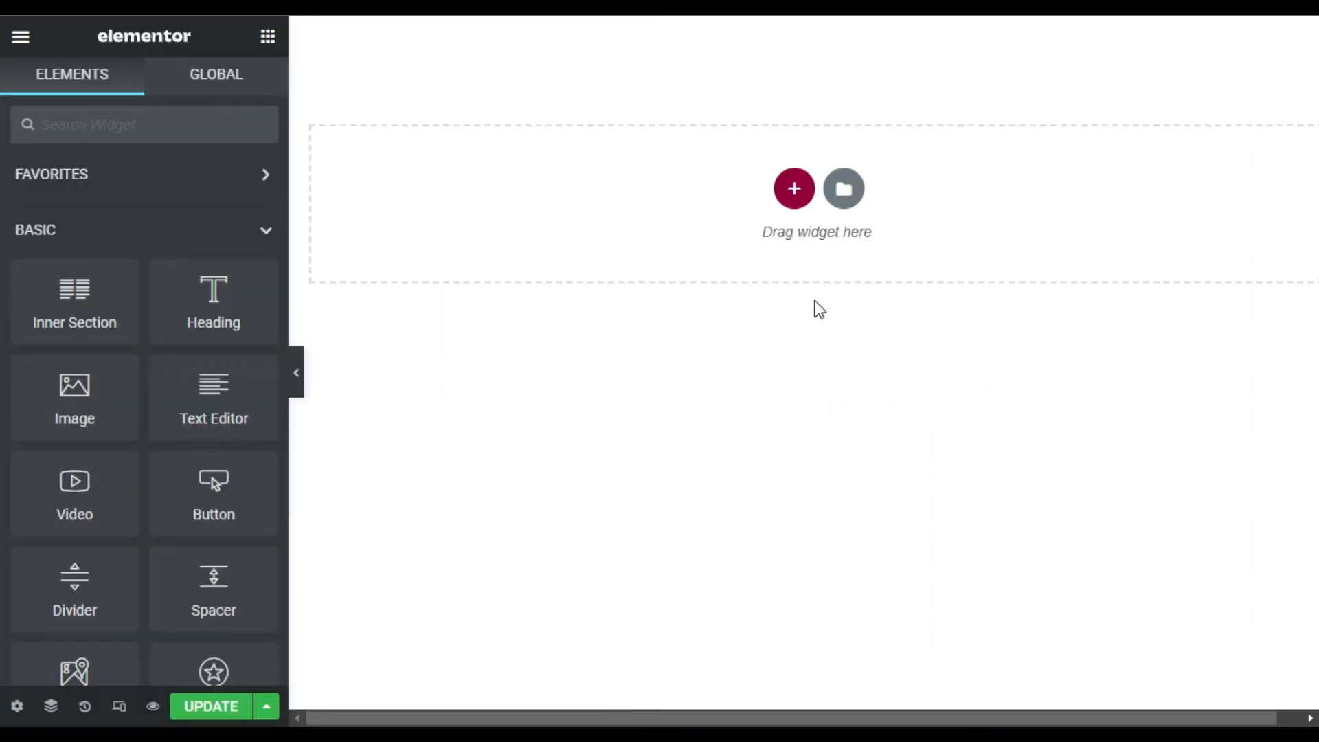
left_click(793, 189)
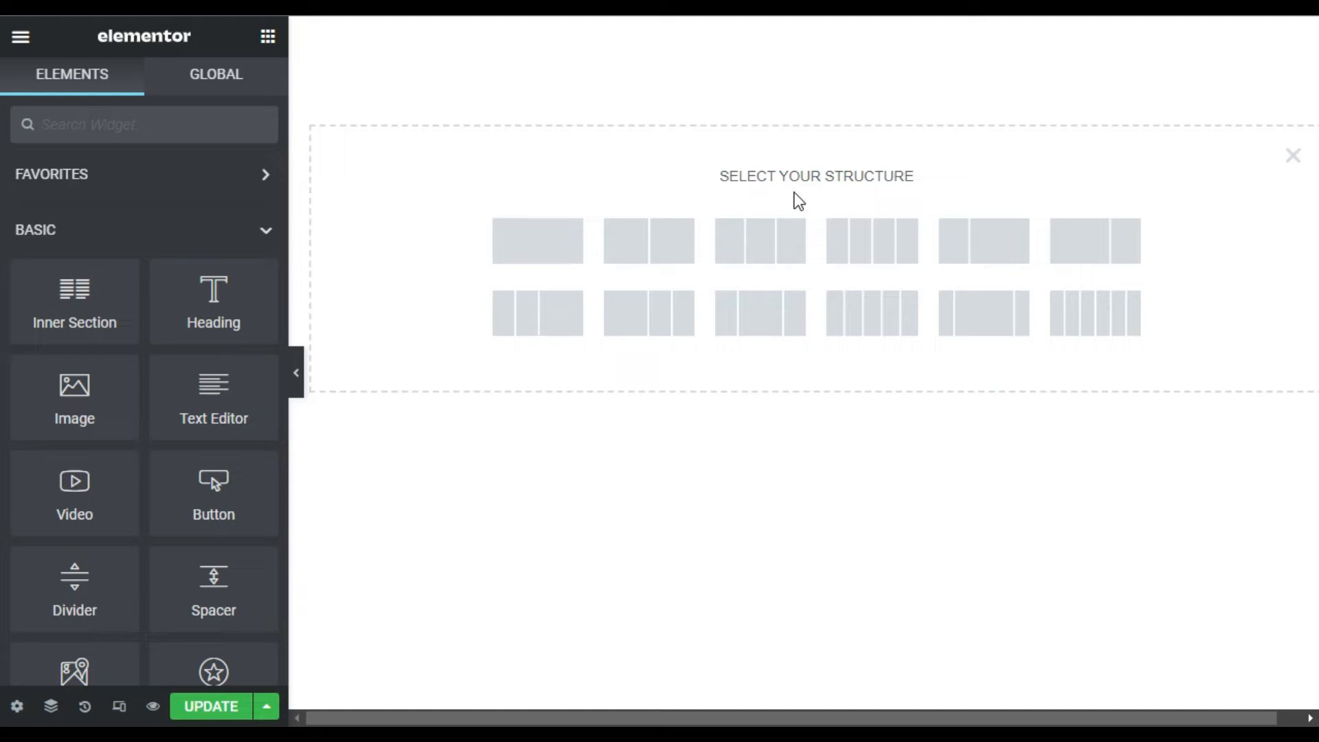
left_click(538, 239)
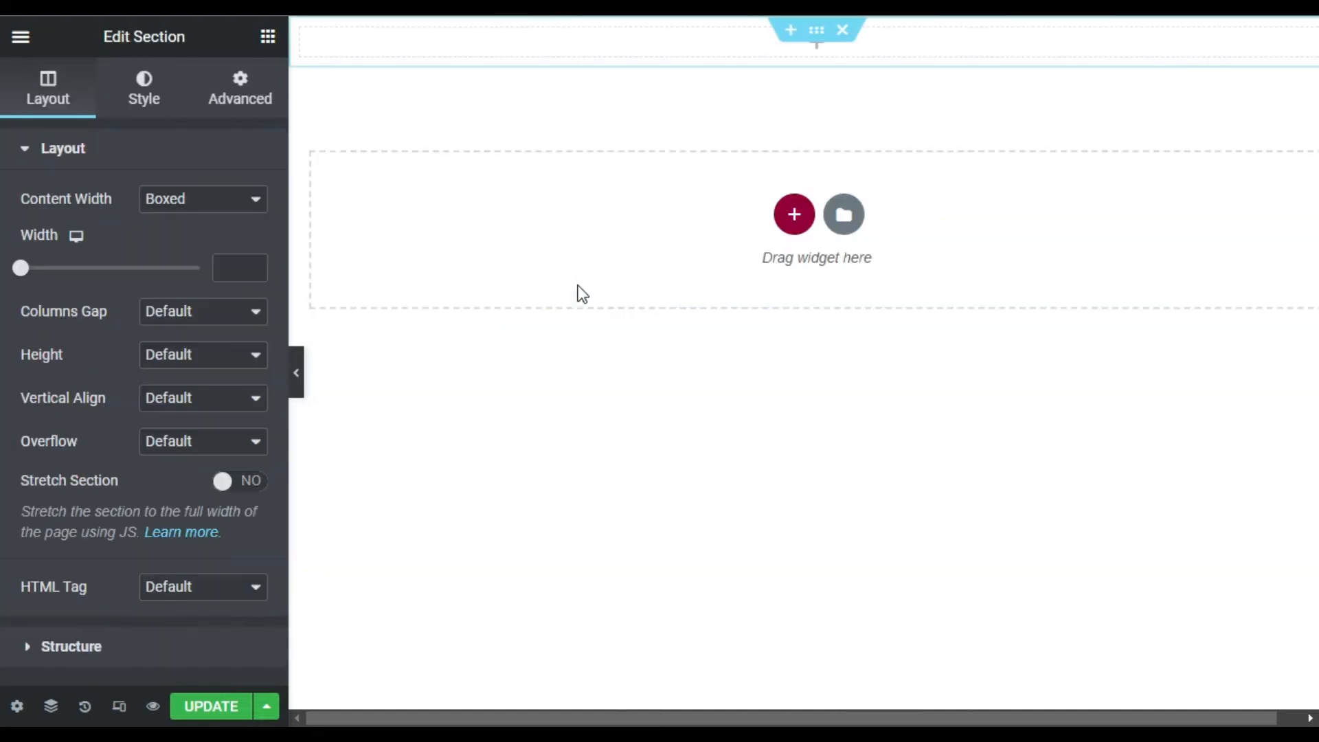
left_click(204, 354)
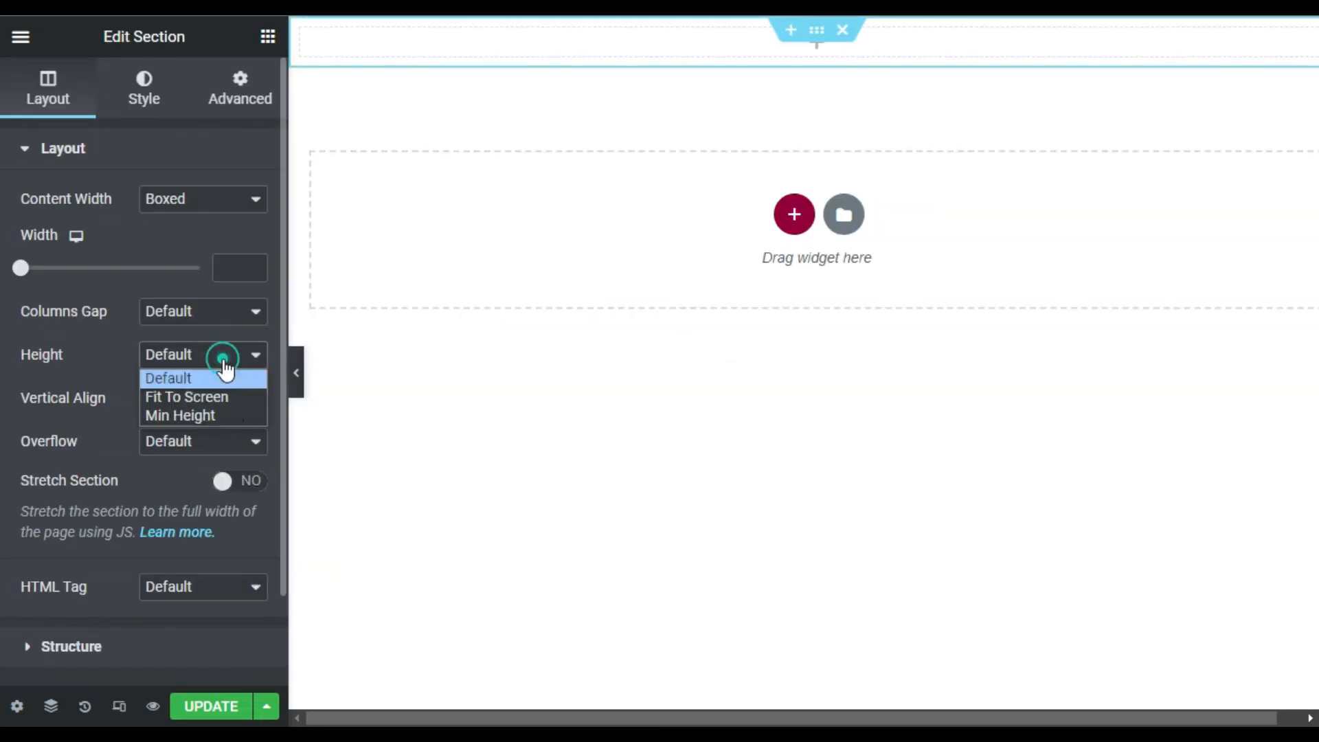
left_click(186, 395)
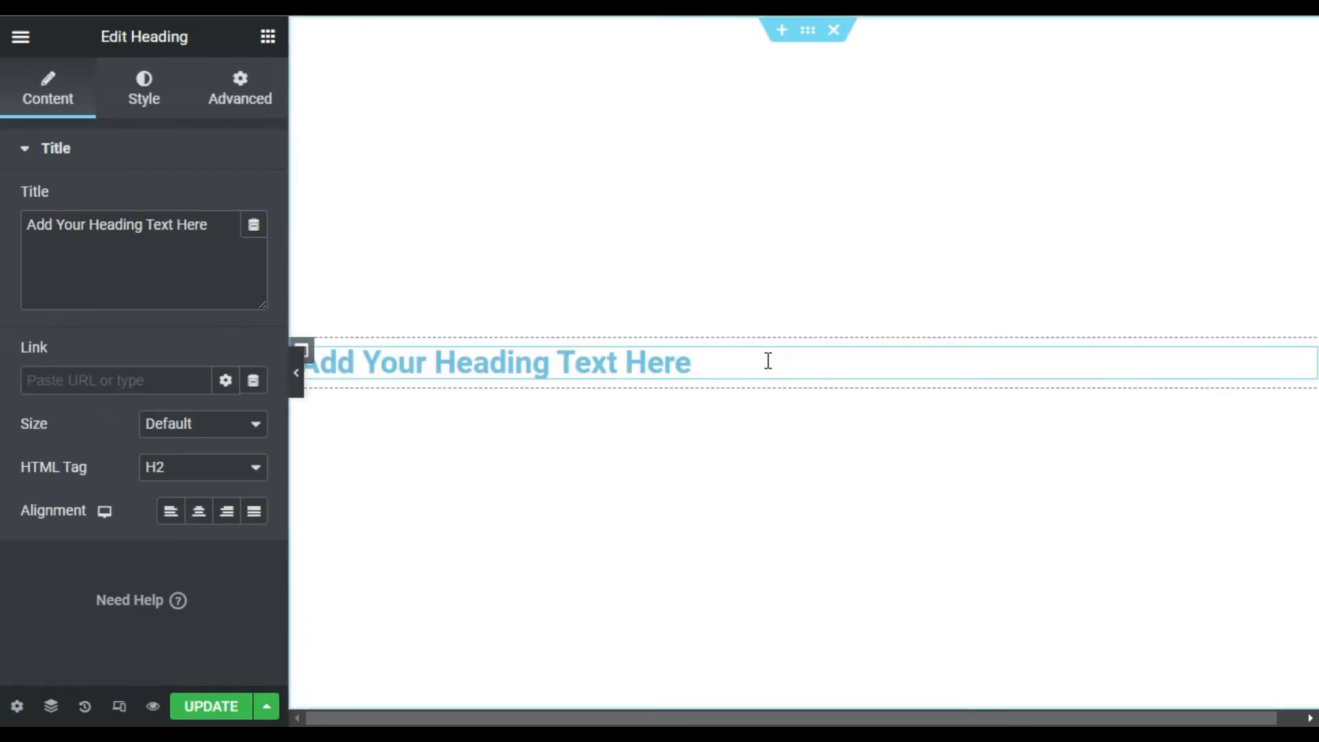
double_click(116, 224)
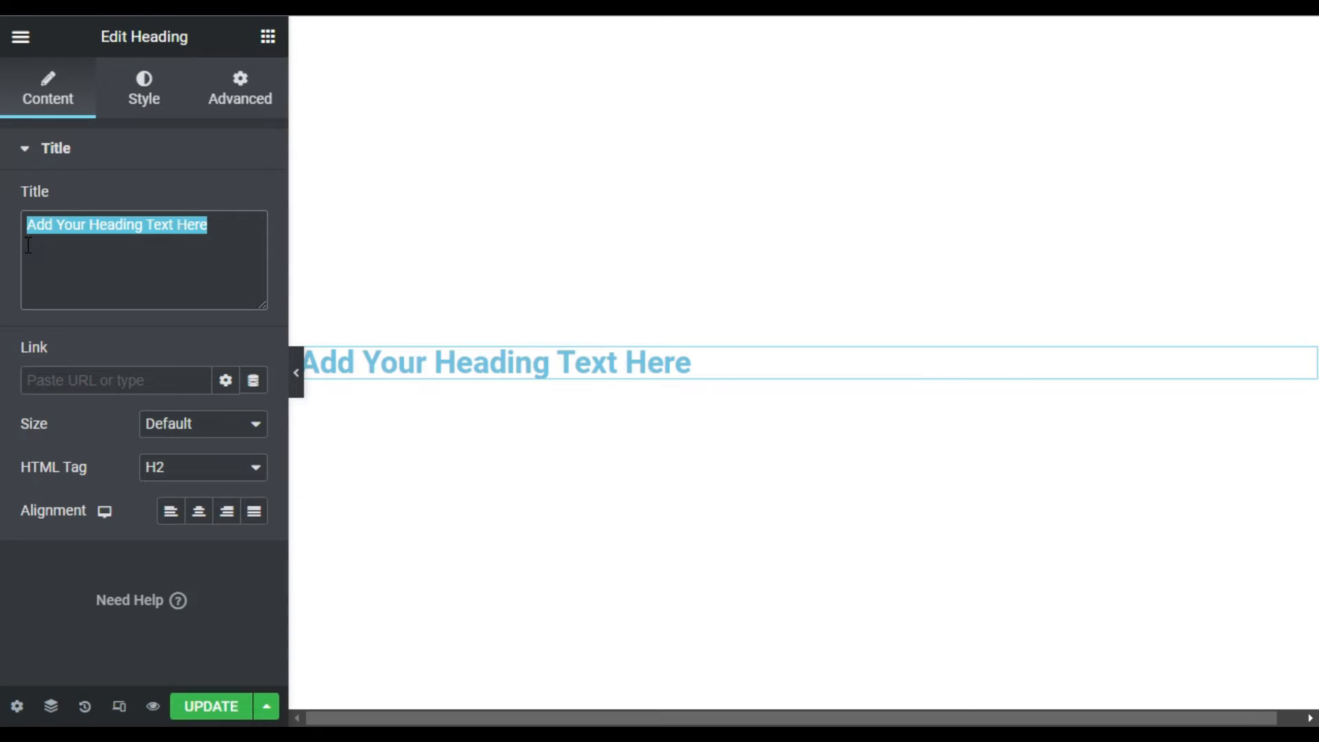
type("Developed By @")
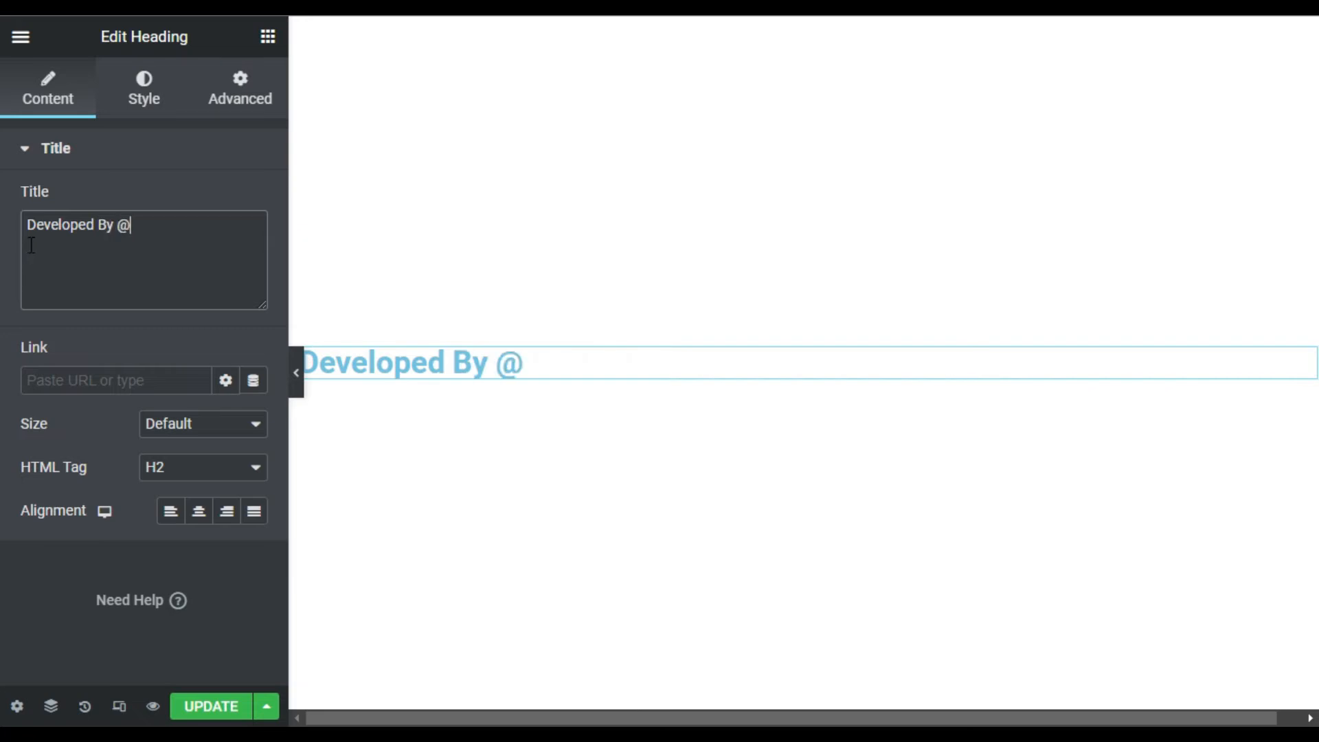
type("SoftAsia T")
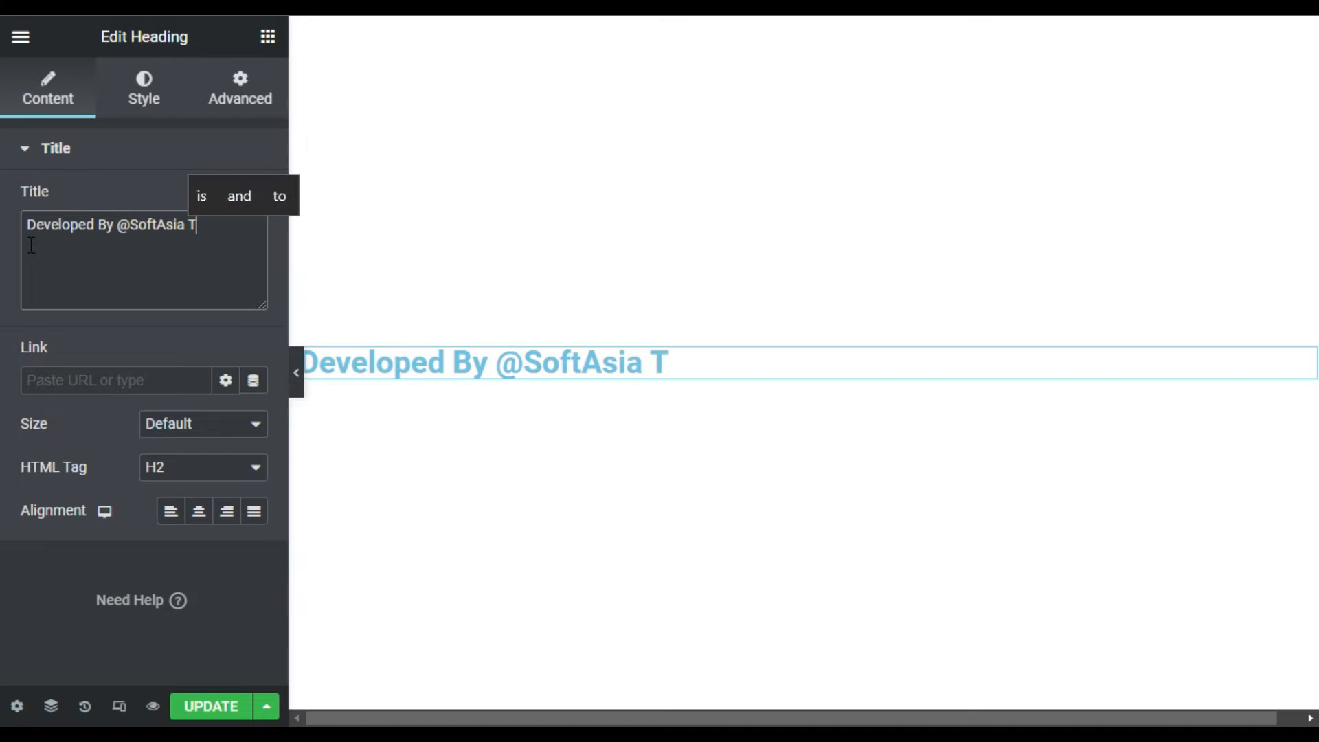
type("ech")
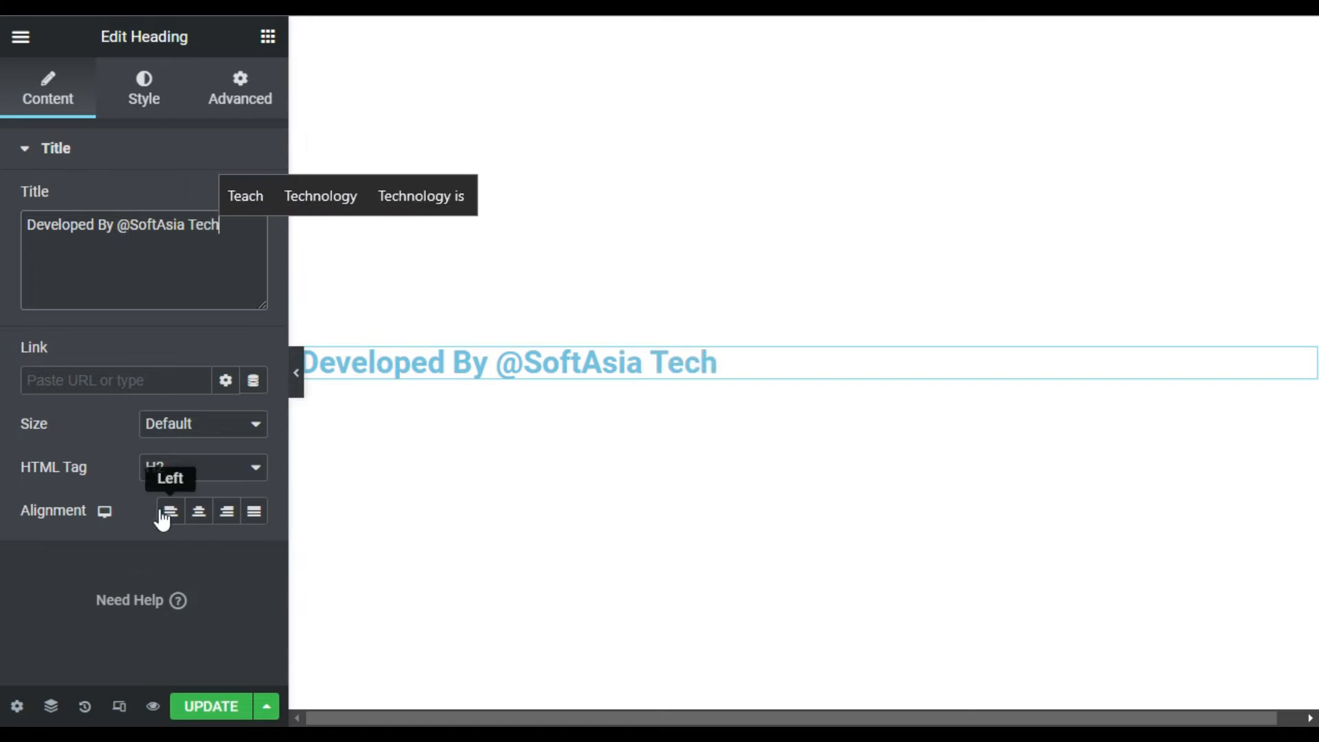
left_click(198, 511)
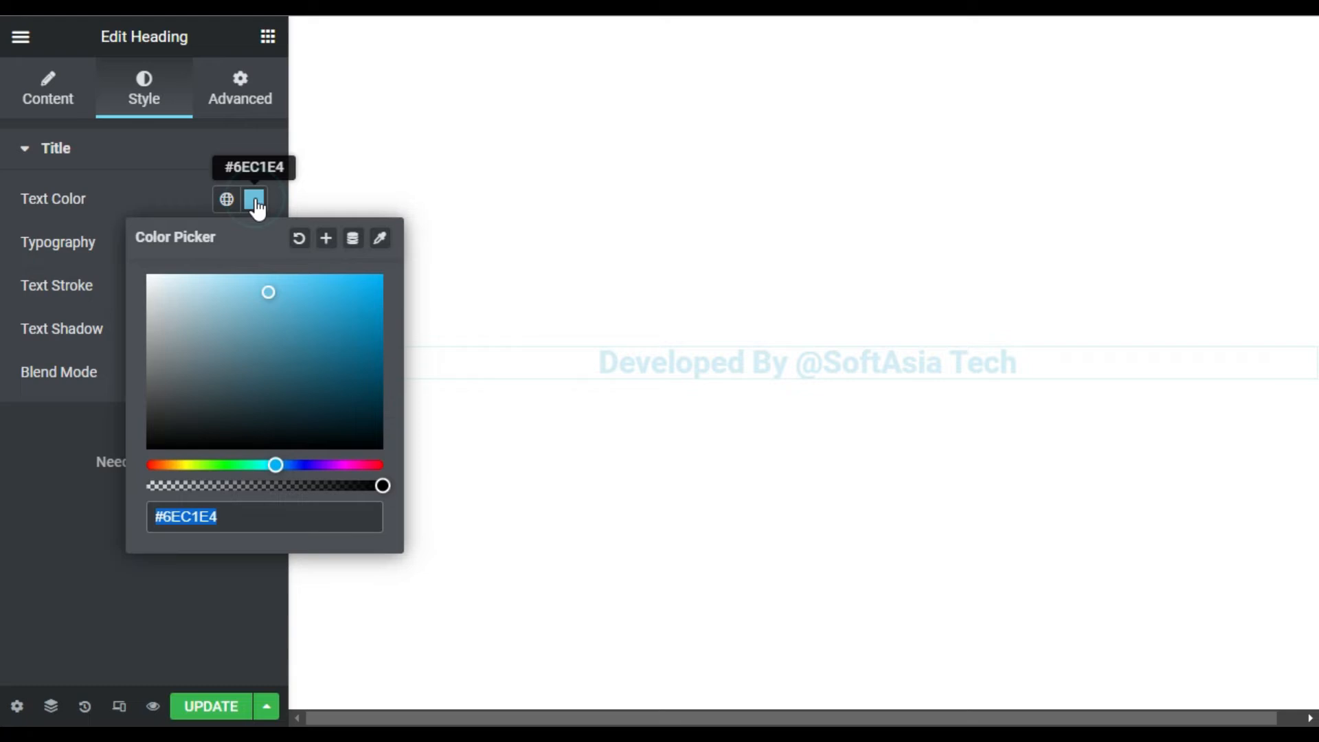
Step: Set the heading text colour to violet purple #790DFF in the colour picker
left_click_drag(275, 464, 328, 464)
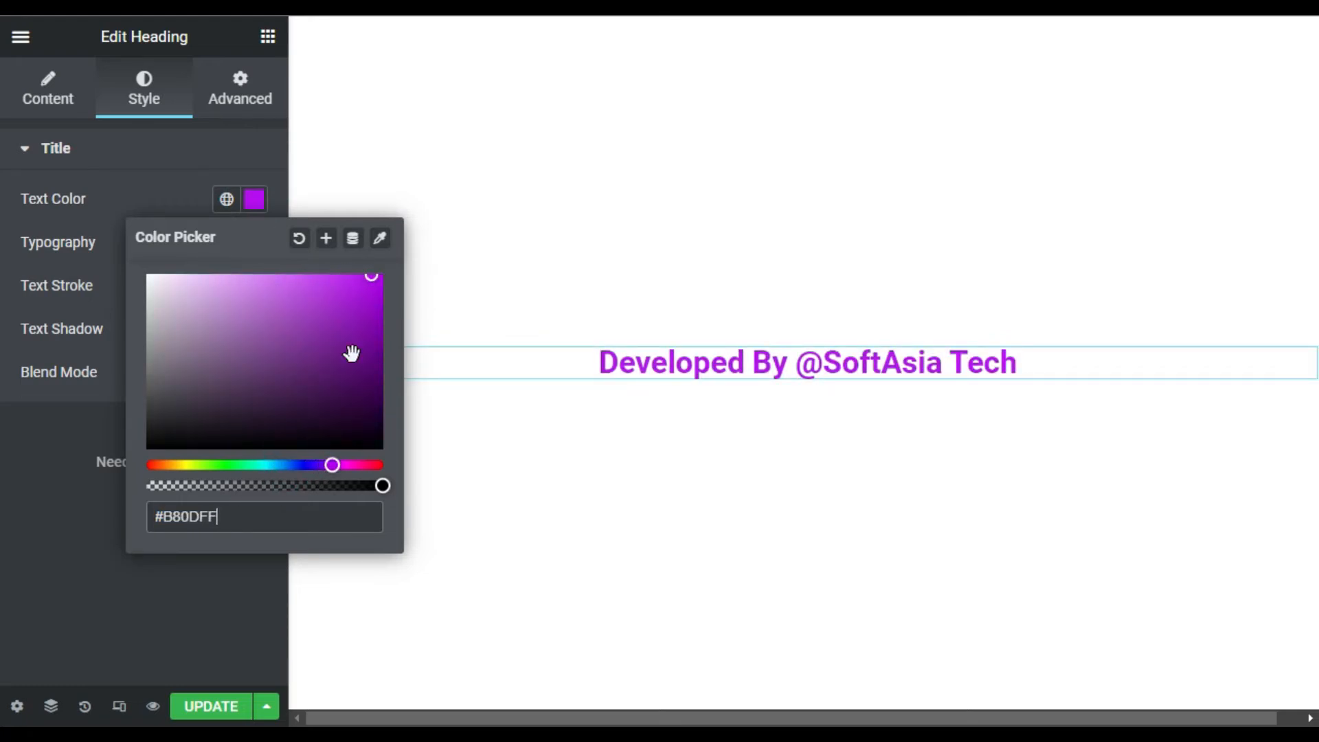
left_click_drag(331, 464, 322, 464)
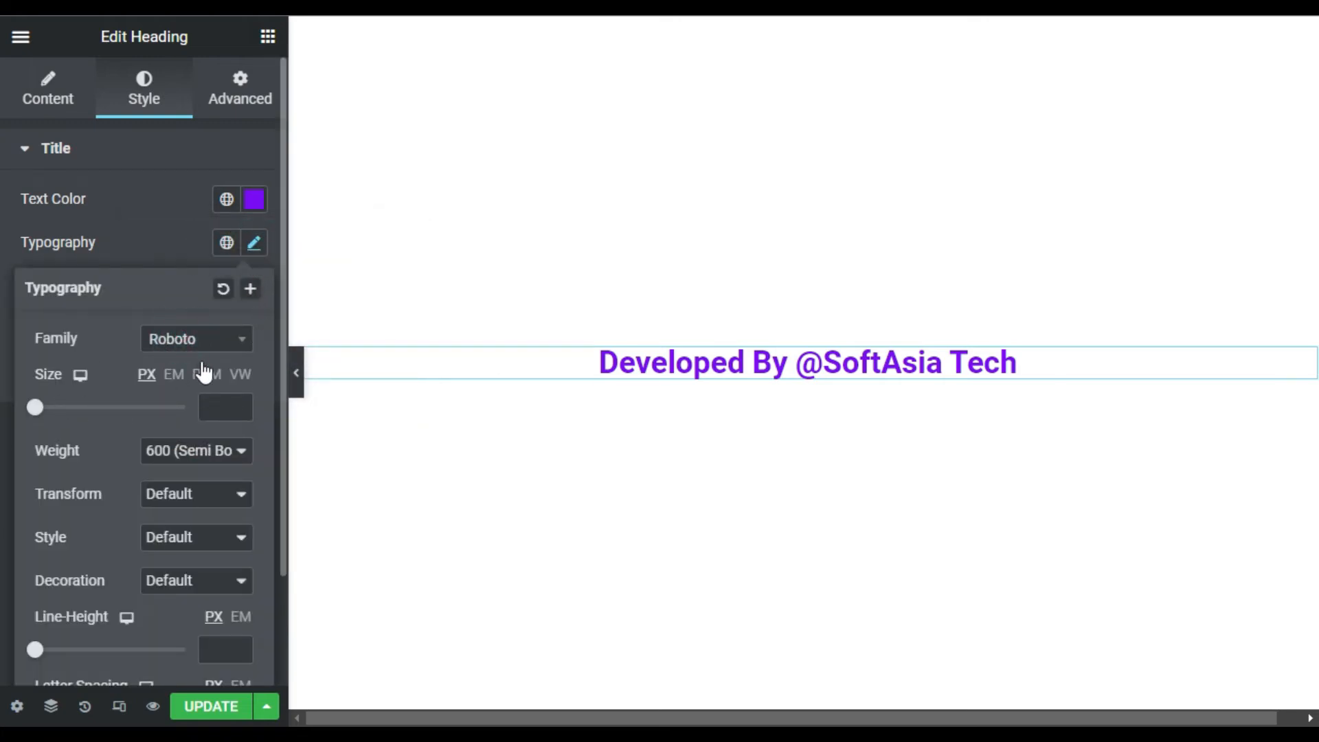
Step: Set the heading font family to Poppins at size 40
left_click(194, 338)
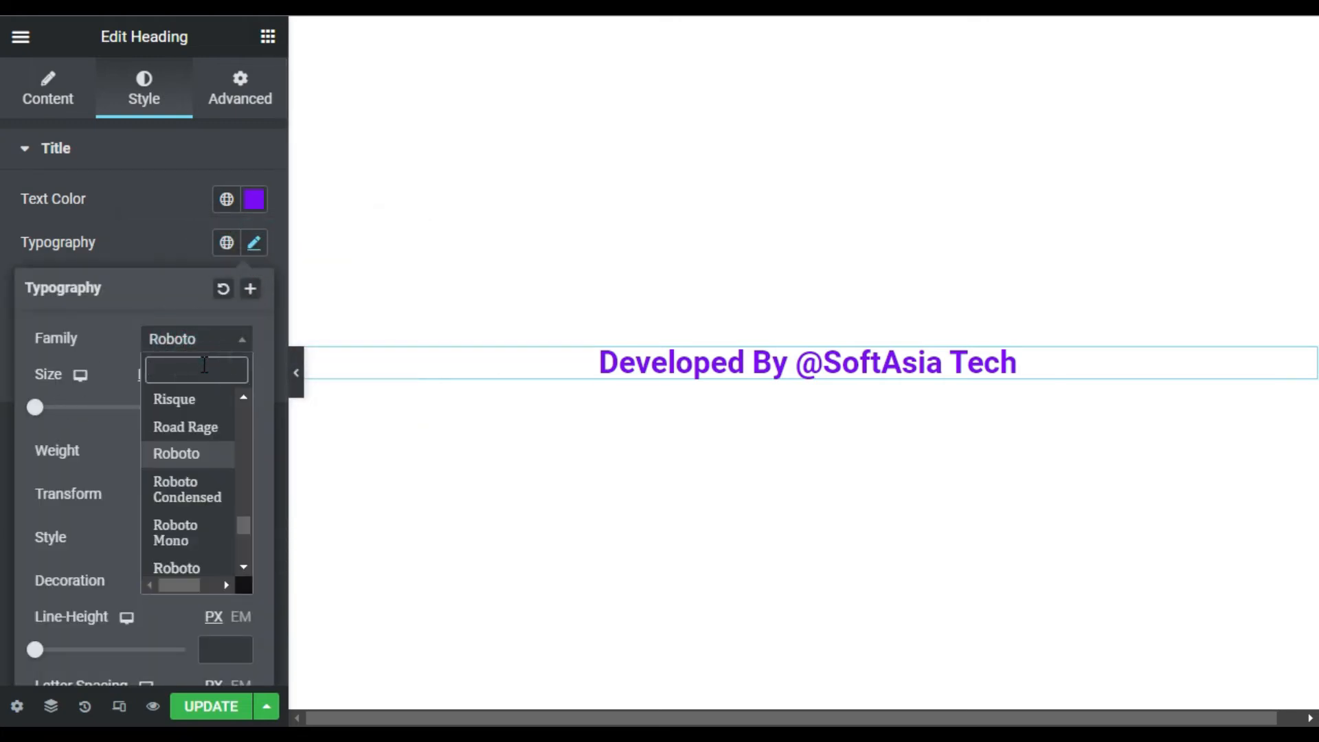
type("popp")
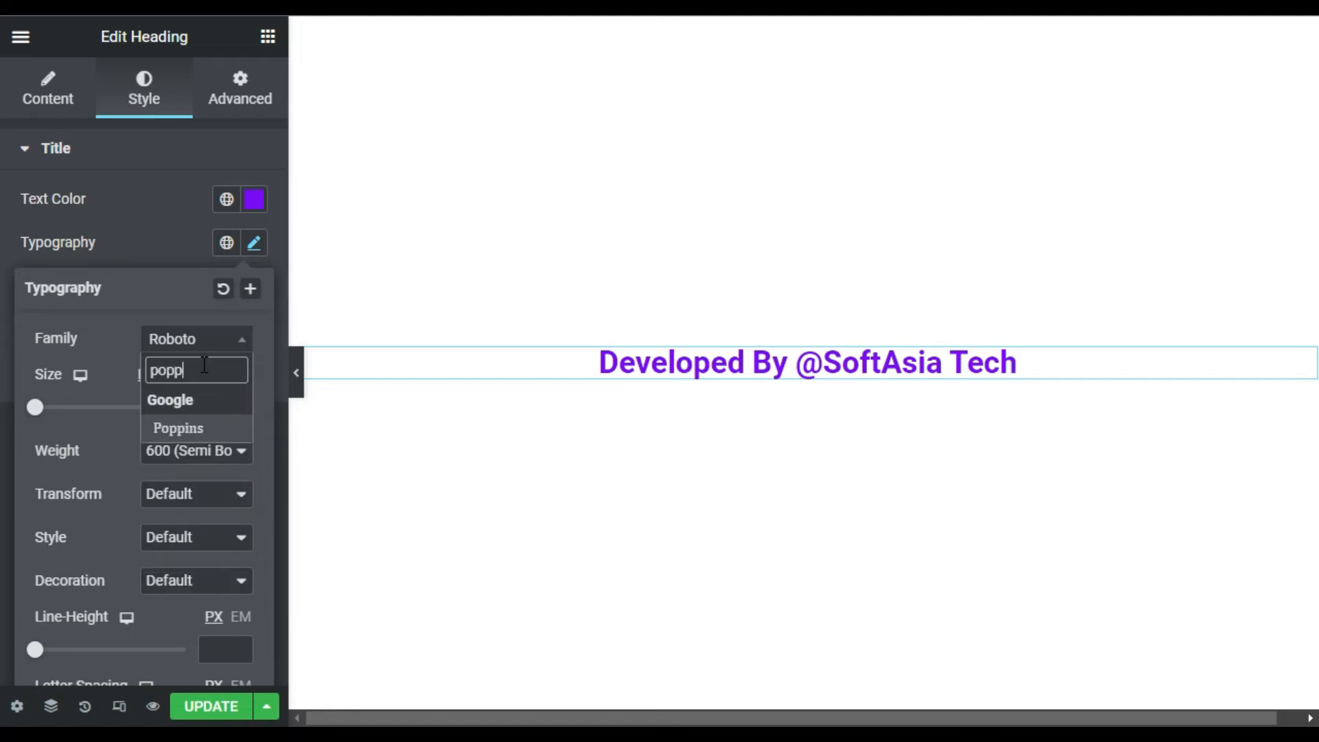
left_click(177, 427)
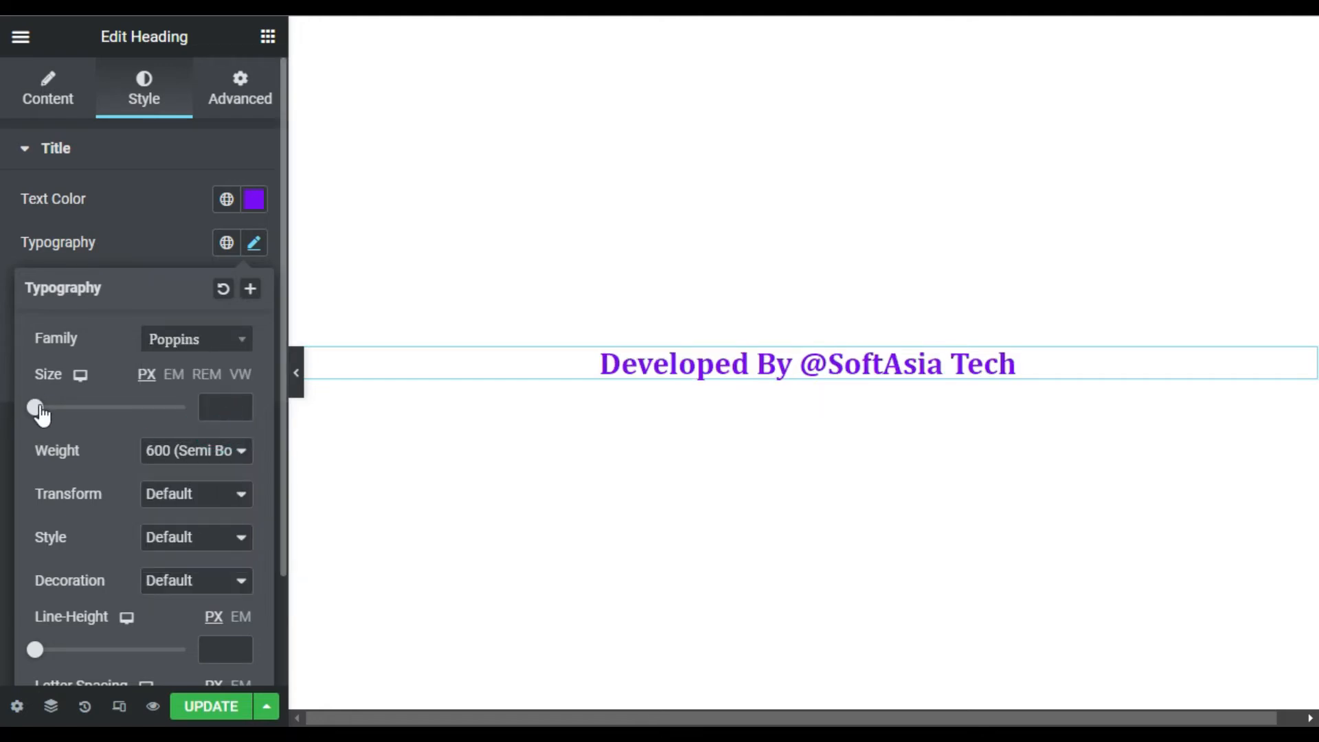
left_click_drag(35, 406, 65, 406)
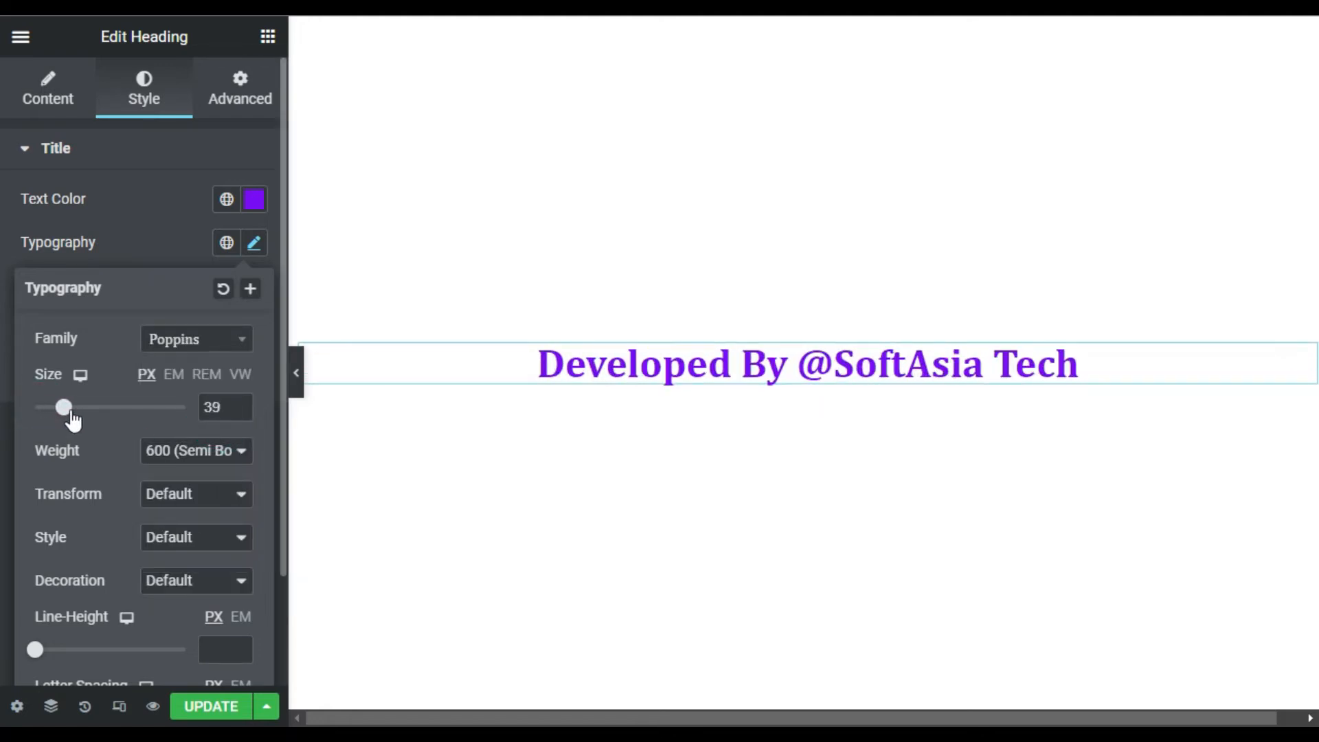
left_click(245, 402)
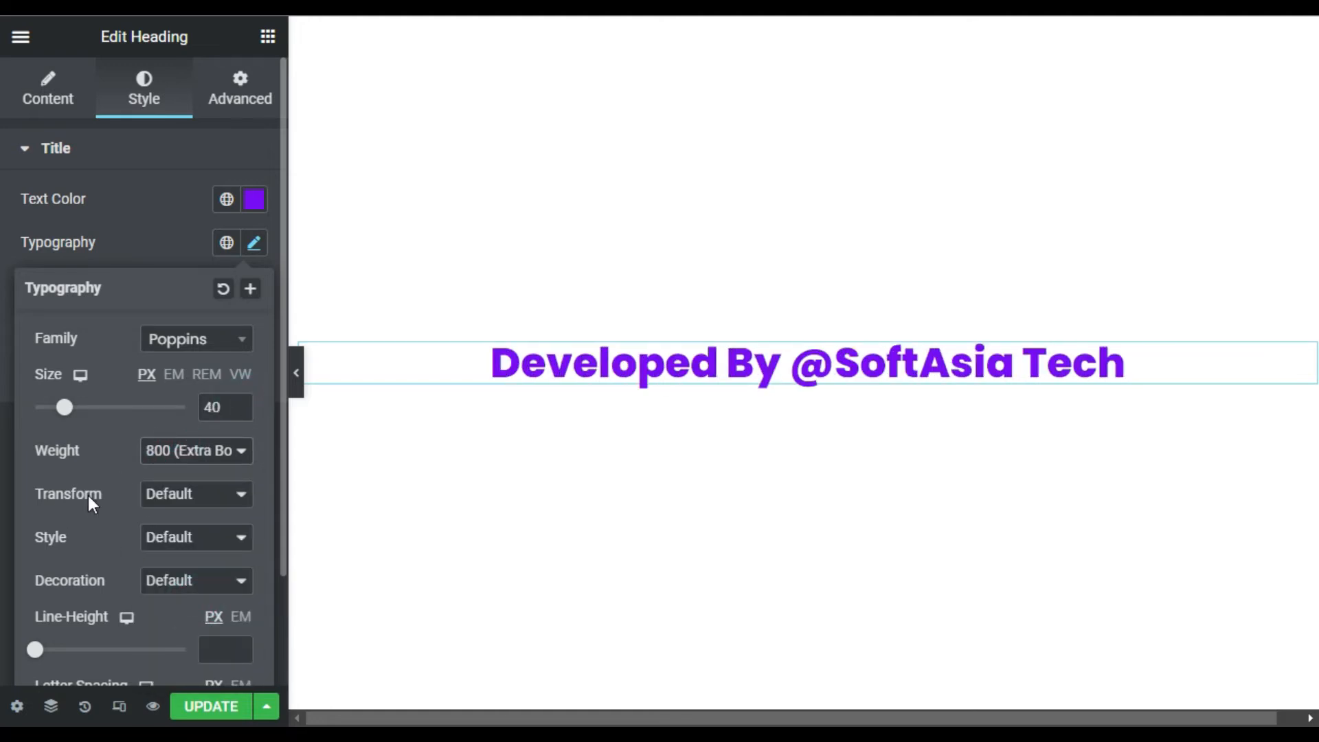
Step: Transform the heading to uppercase and return to its Content settings
left_click(195, 494)
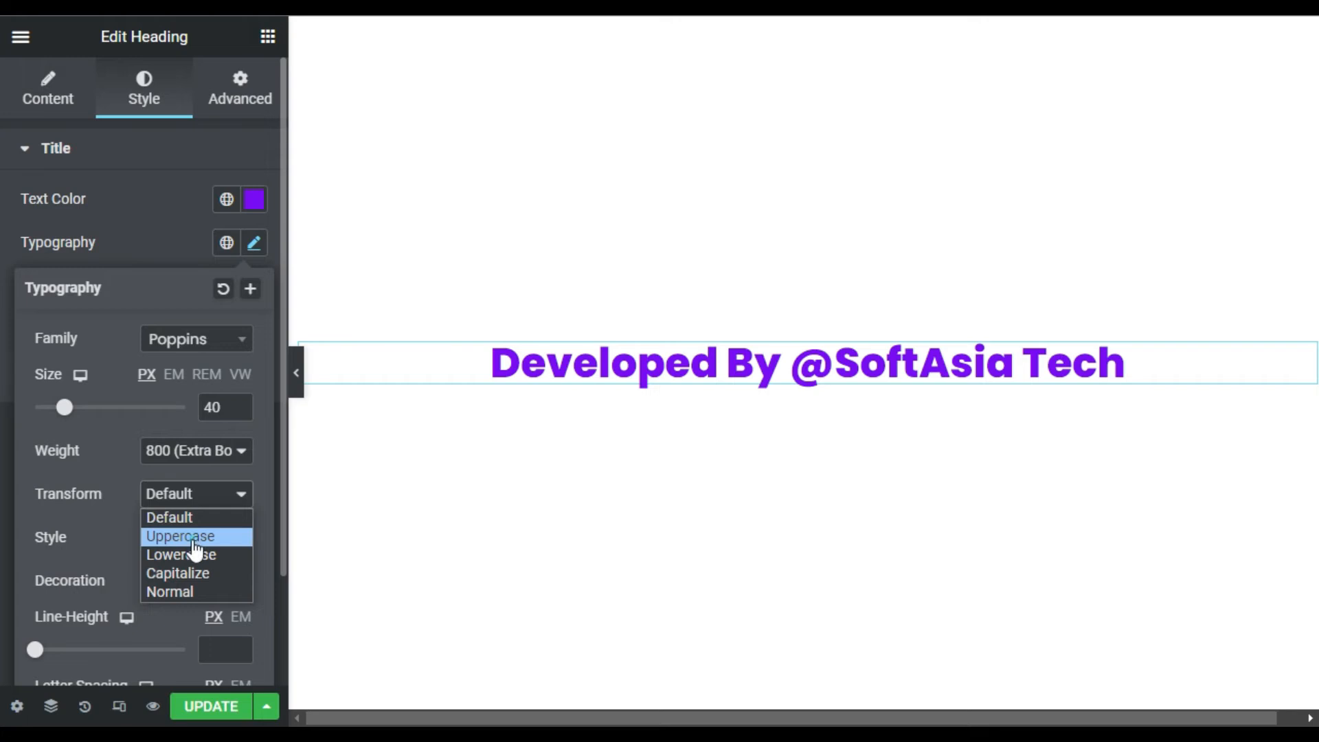
left_click(179, 536)
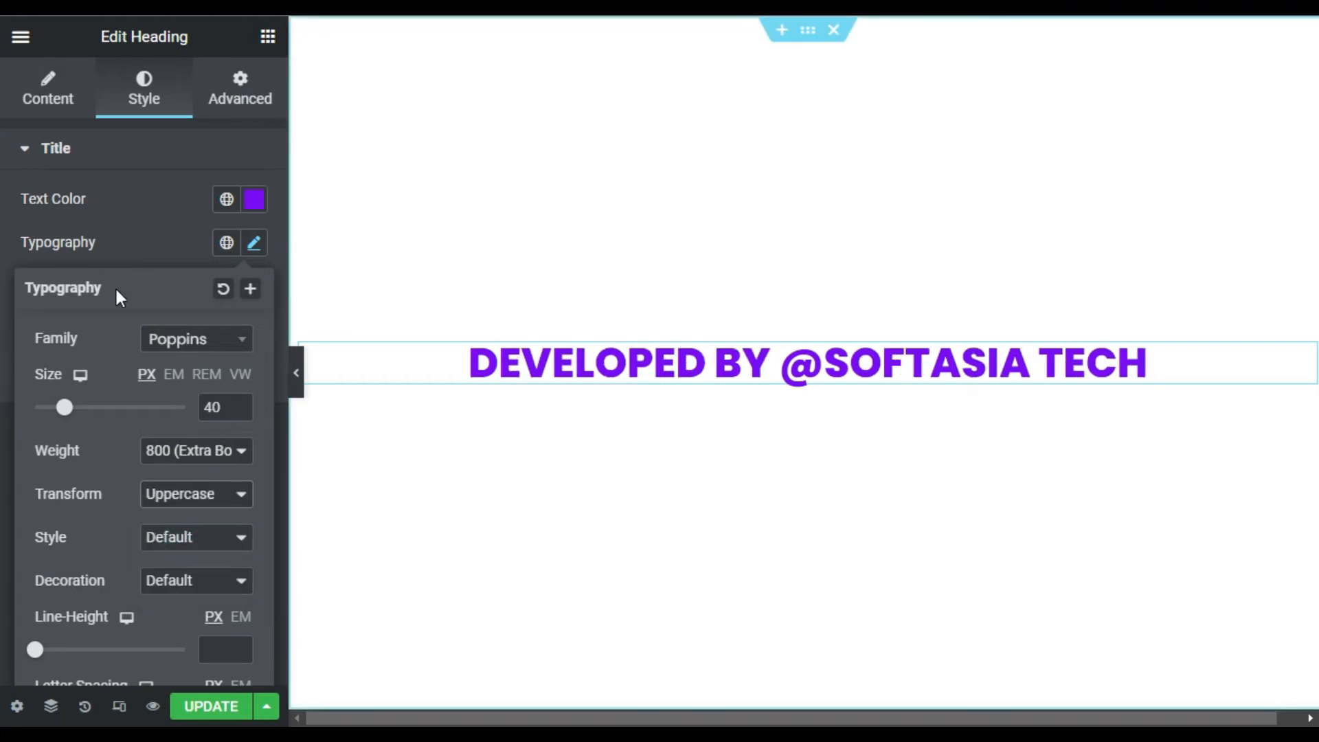
left_click(252, 242)
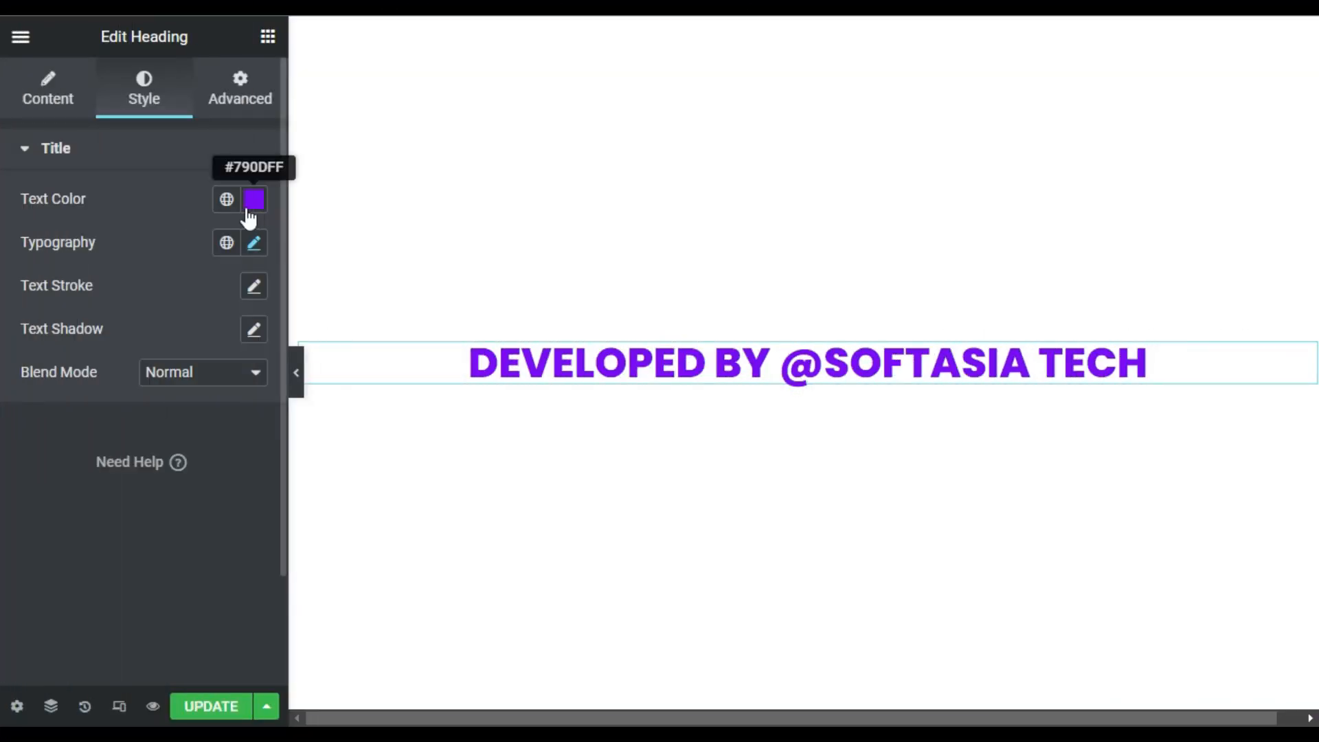
left_click(48, 88)
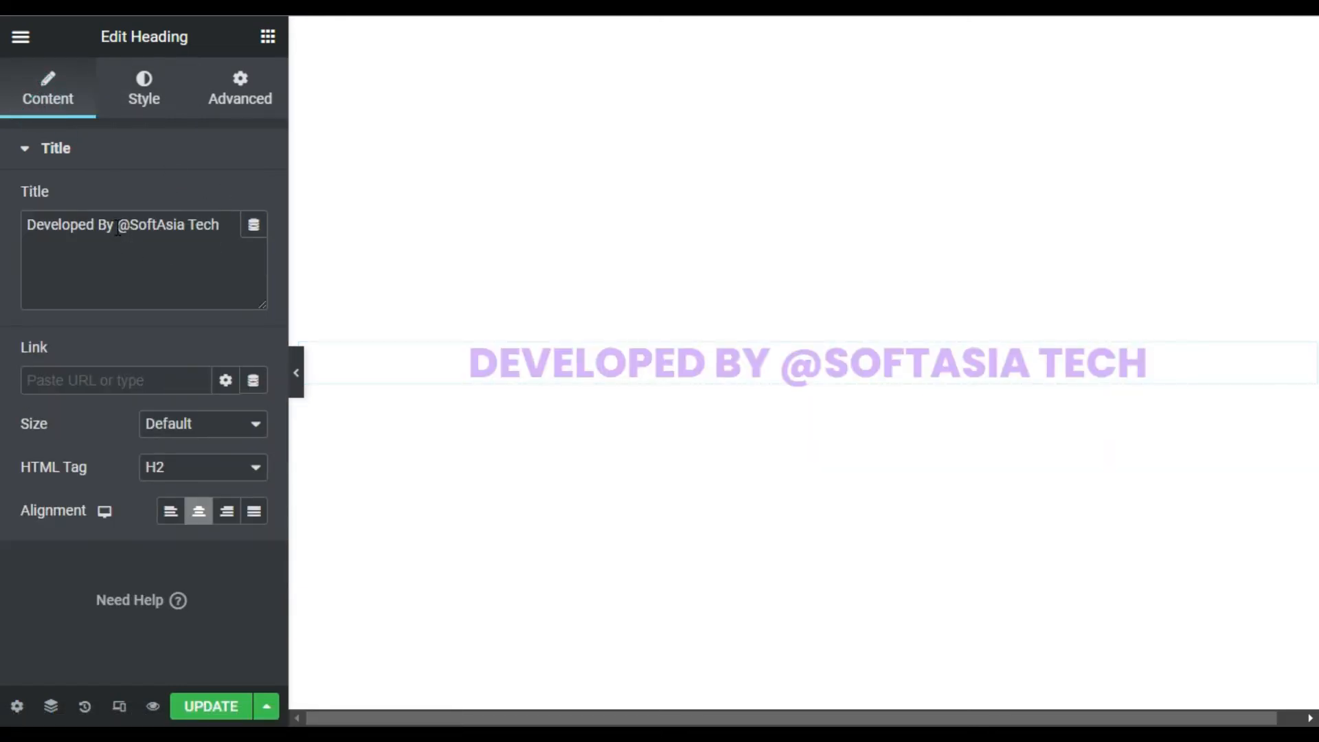
double_click(167, 224)
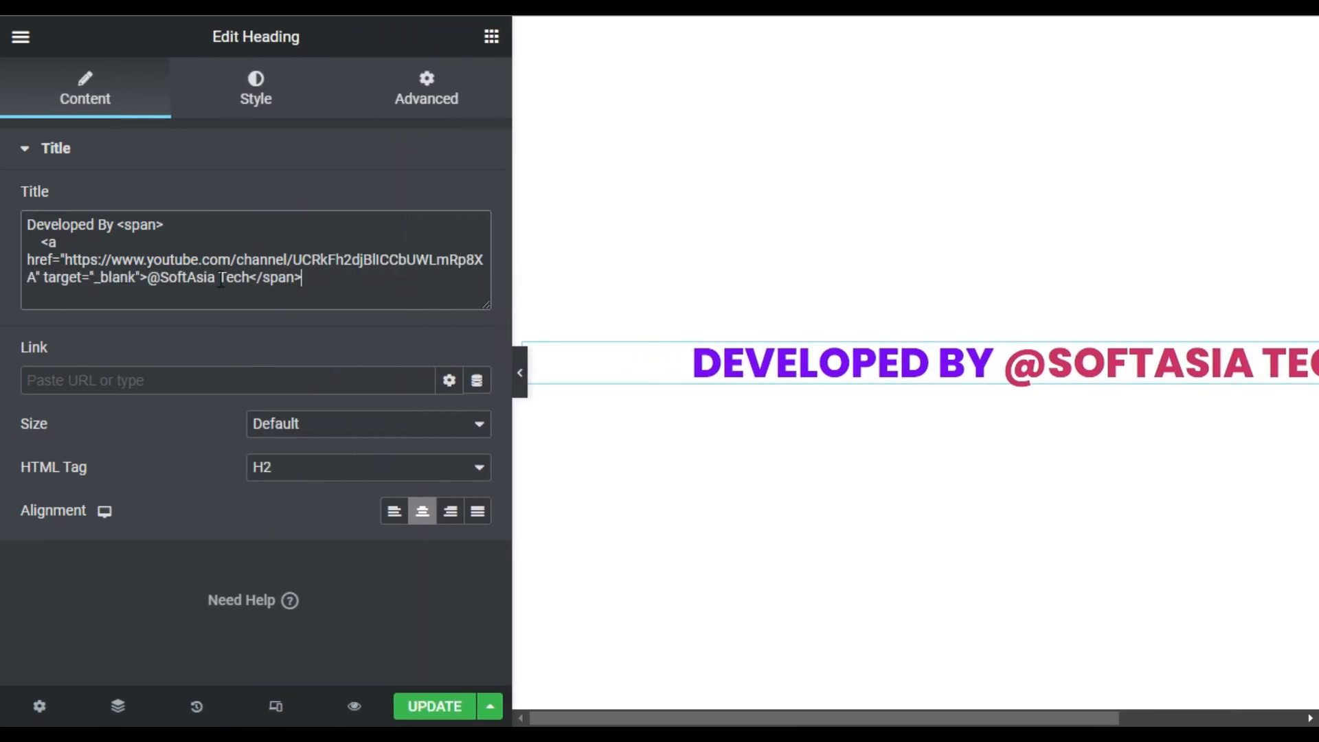
double_click(136, 224)
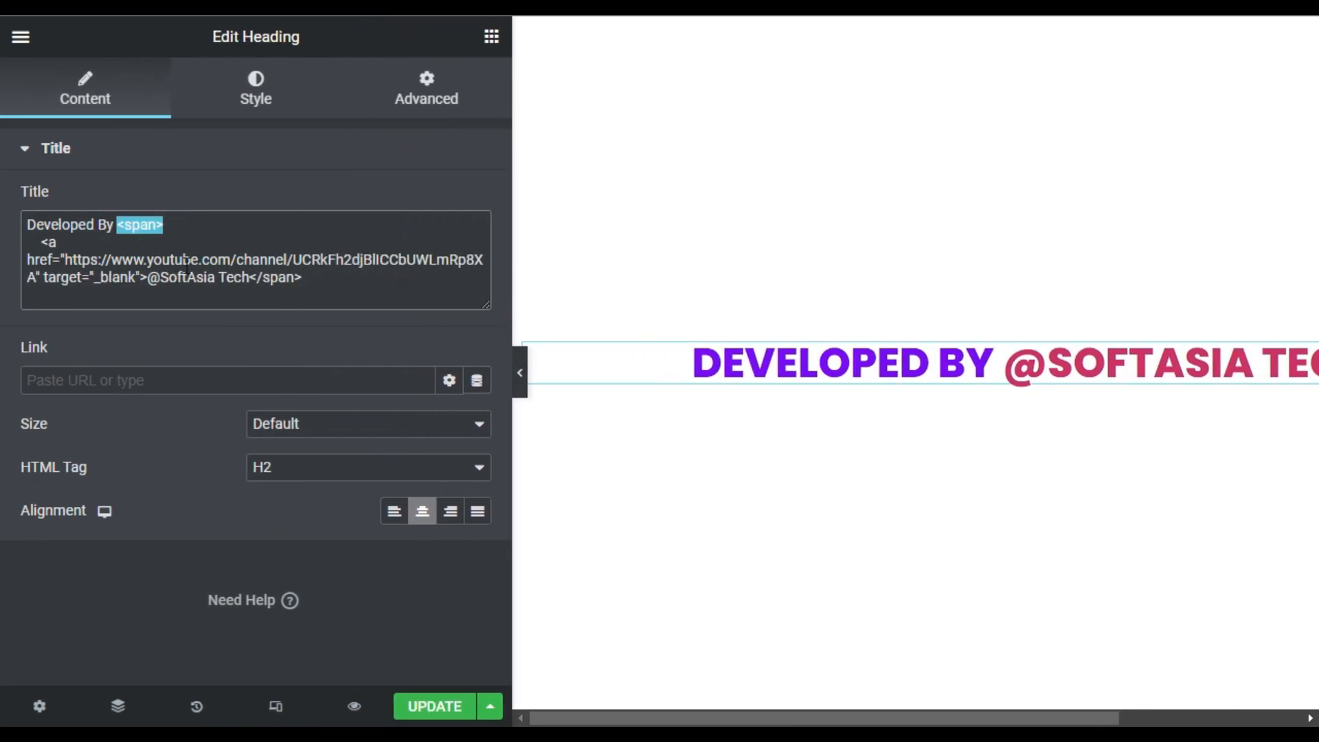
left_click(156, 277)
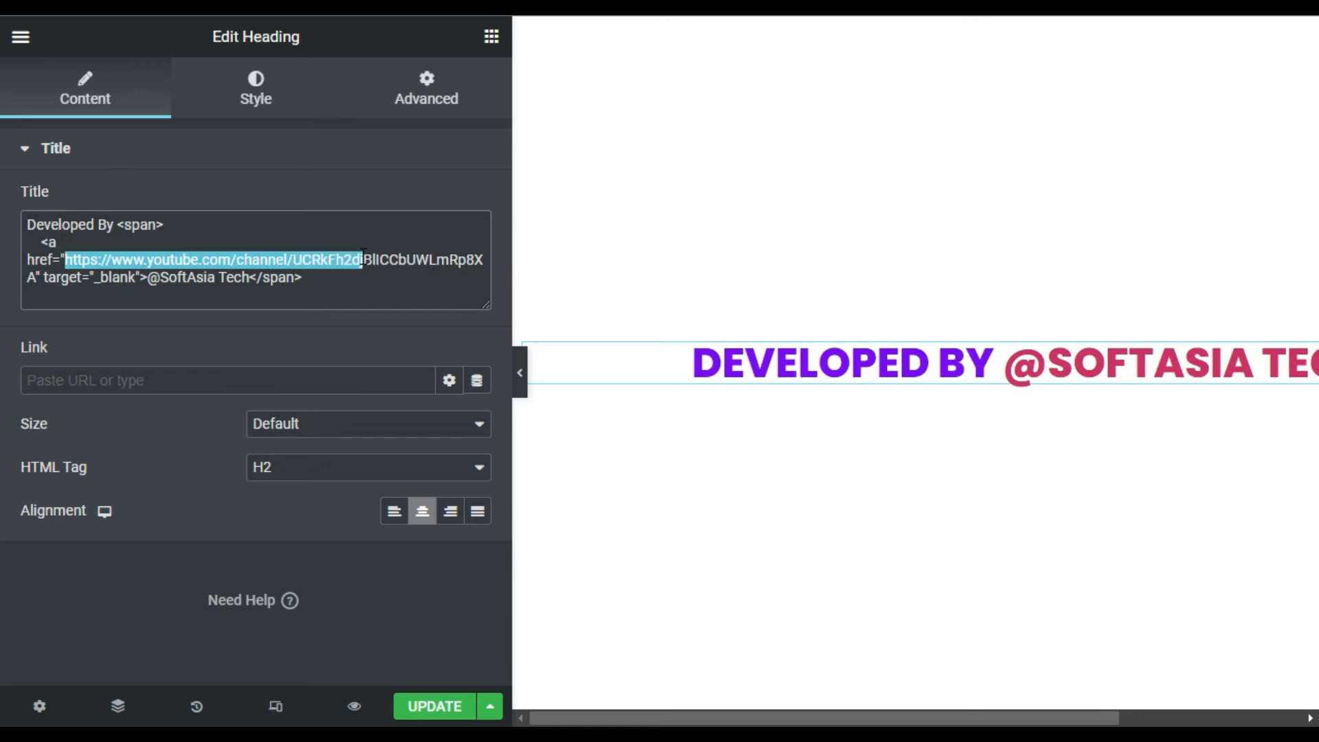
left_click(47, 277)
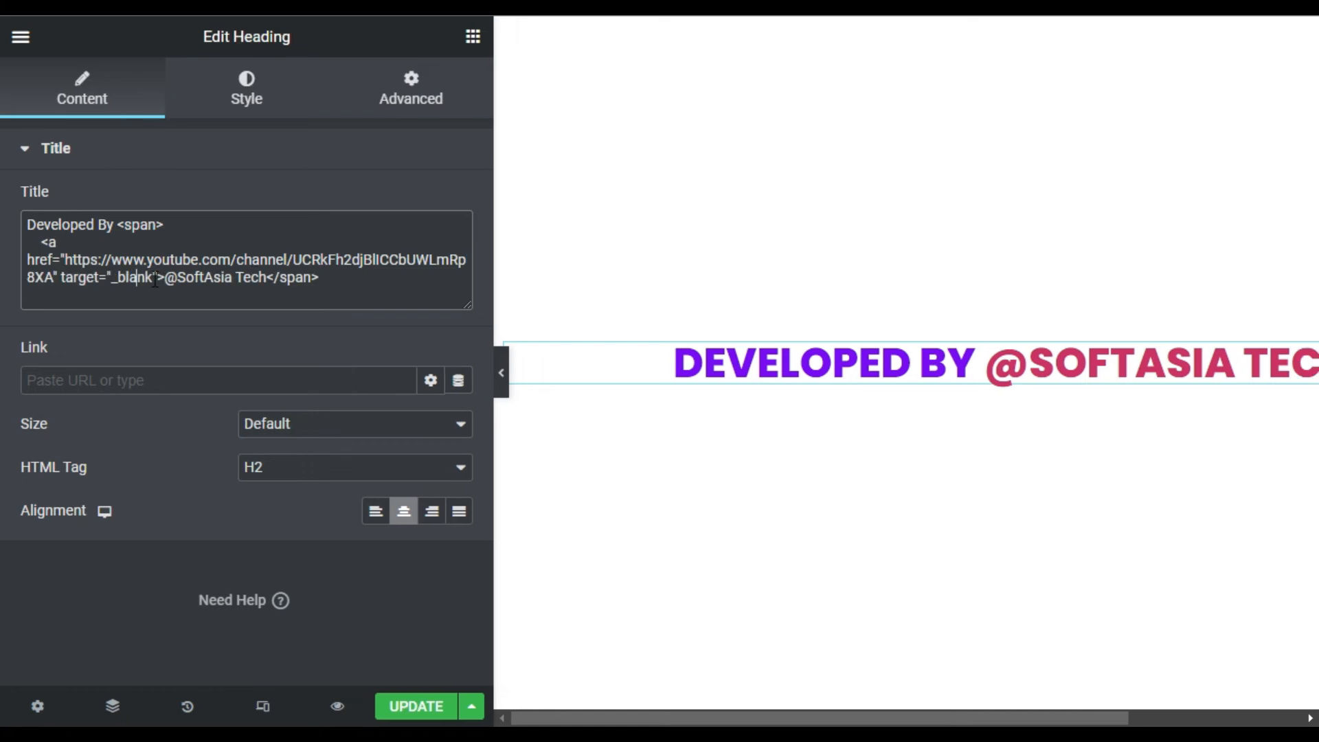
left_click(341, 279)
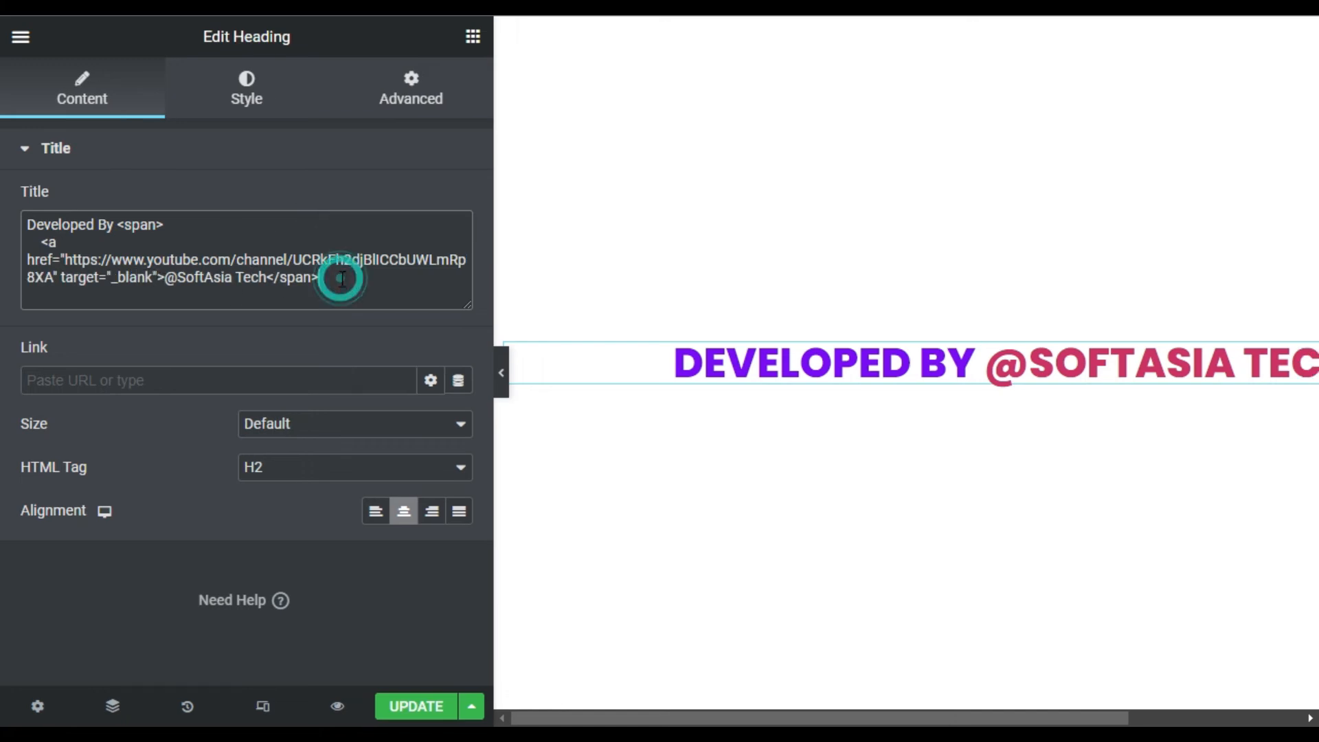
left_click_drag(497, 373, 430, 373)
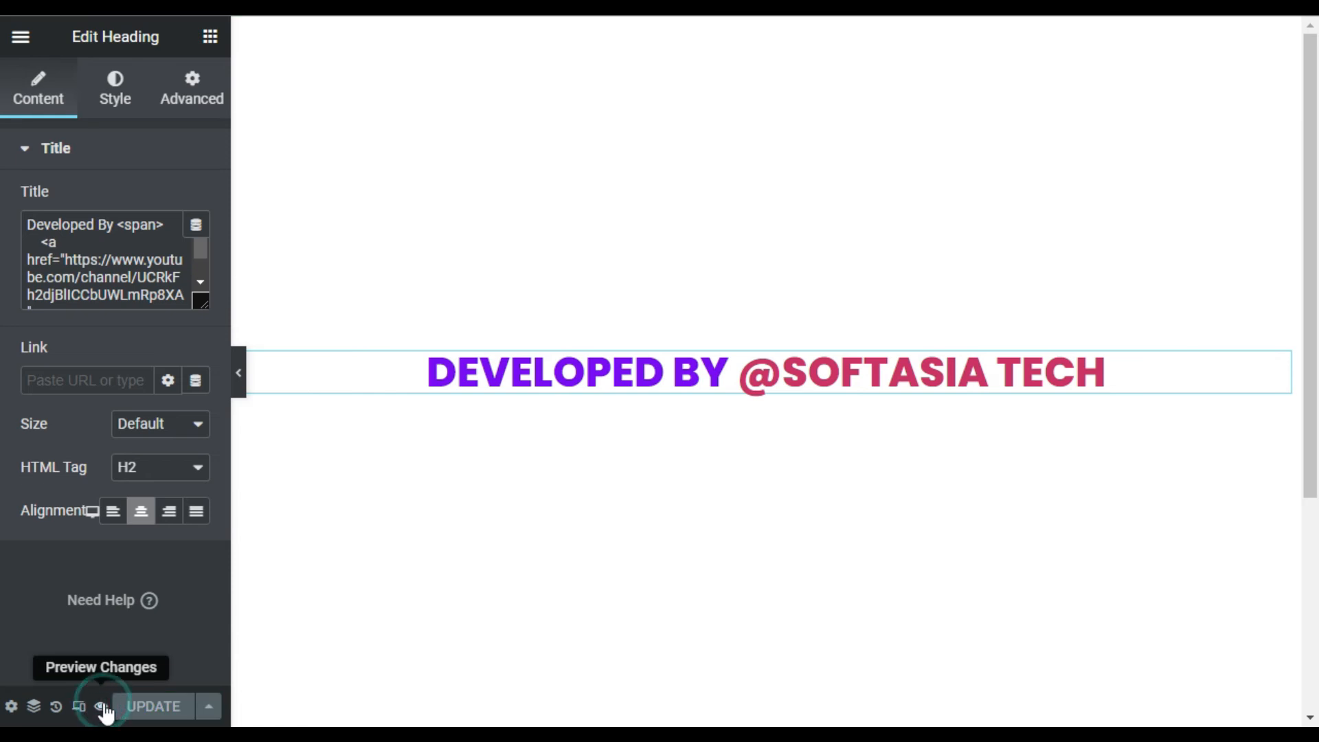
Step: Preview the page with the finished heading via Preview Changes
left_click(100, 668)
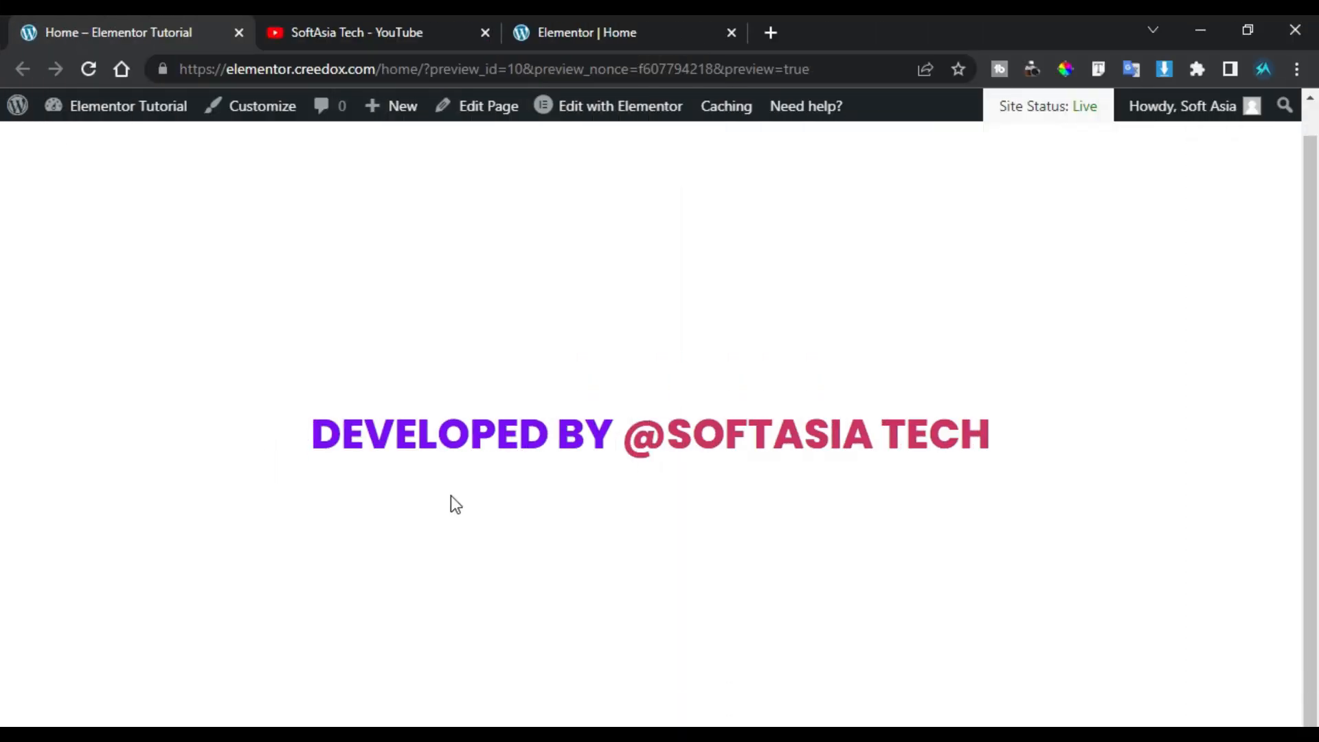
mouse_move(923, 470)
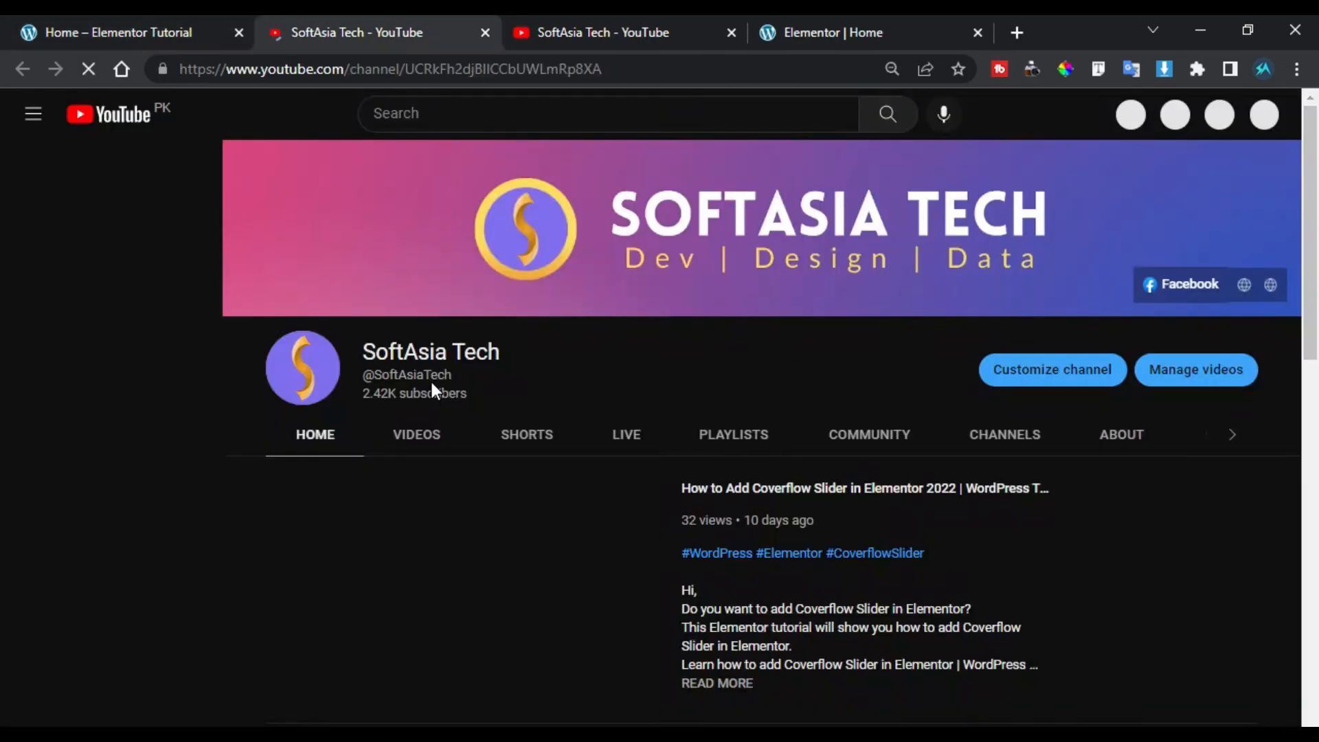
Step: Return from the YouTube channel to the Home – Elementor Tutorial preview tab
left_click(118, 32)
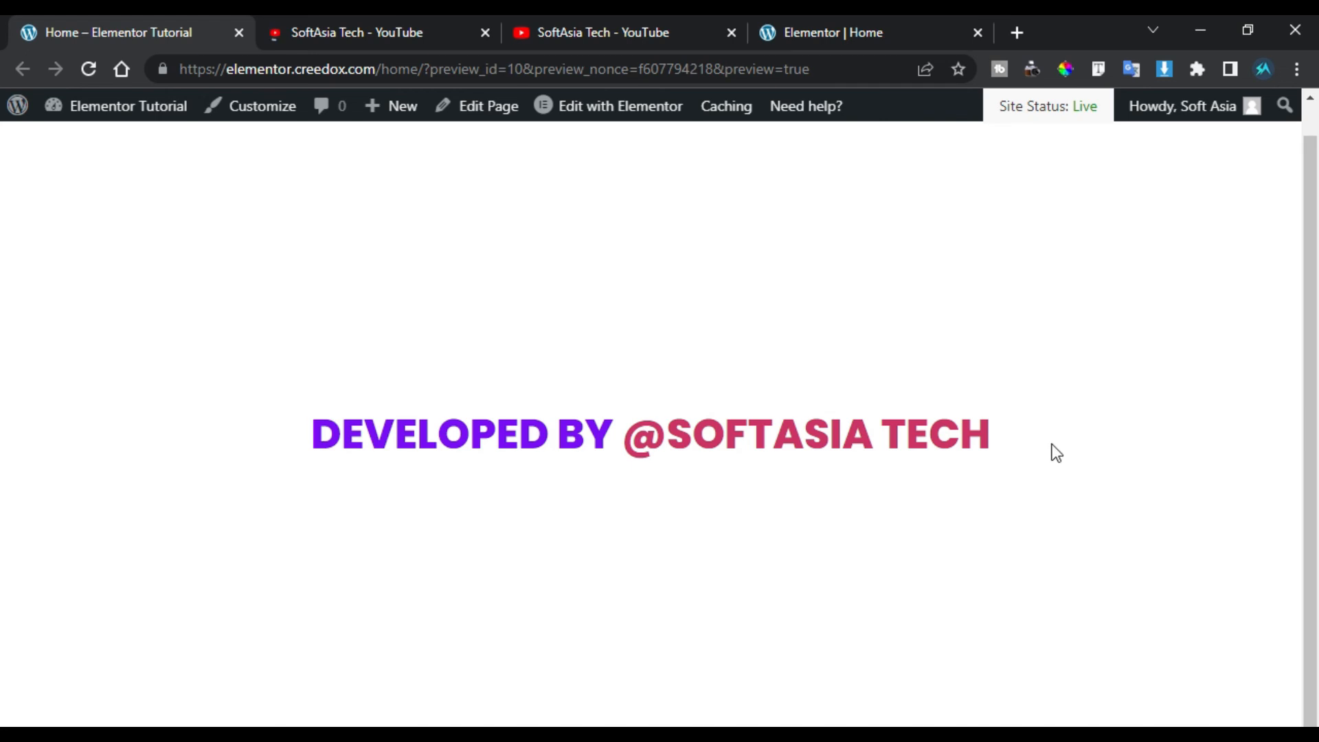